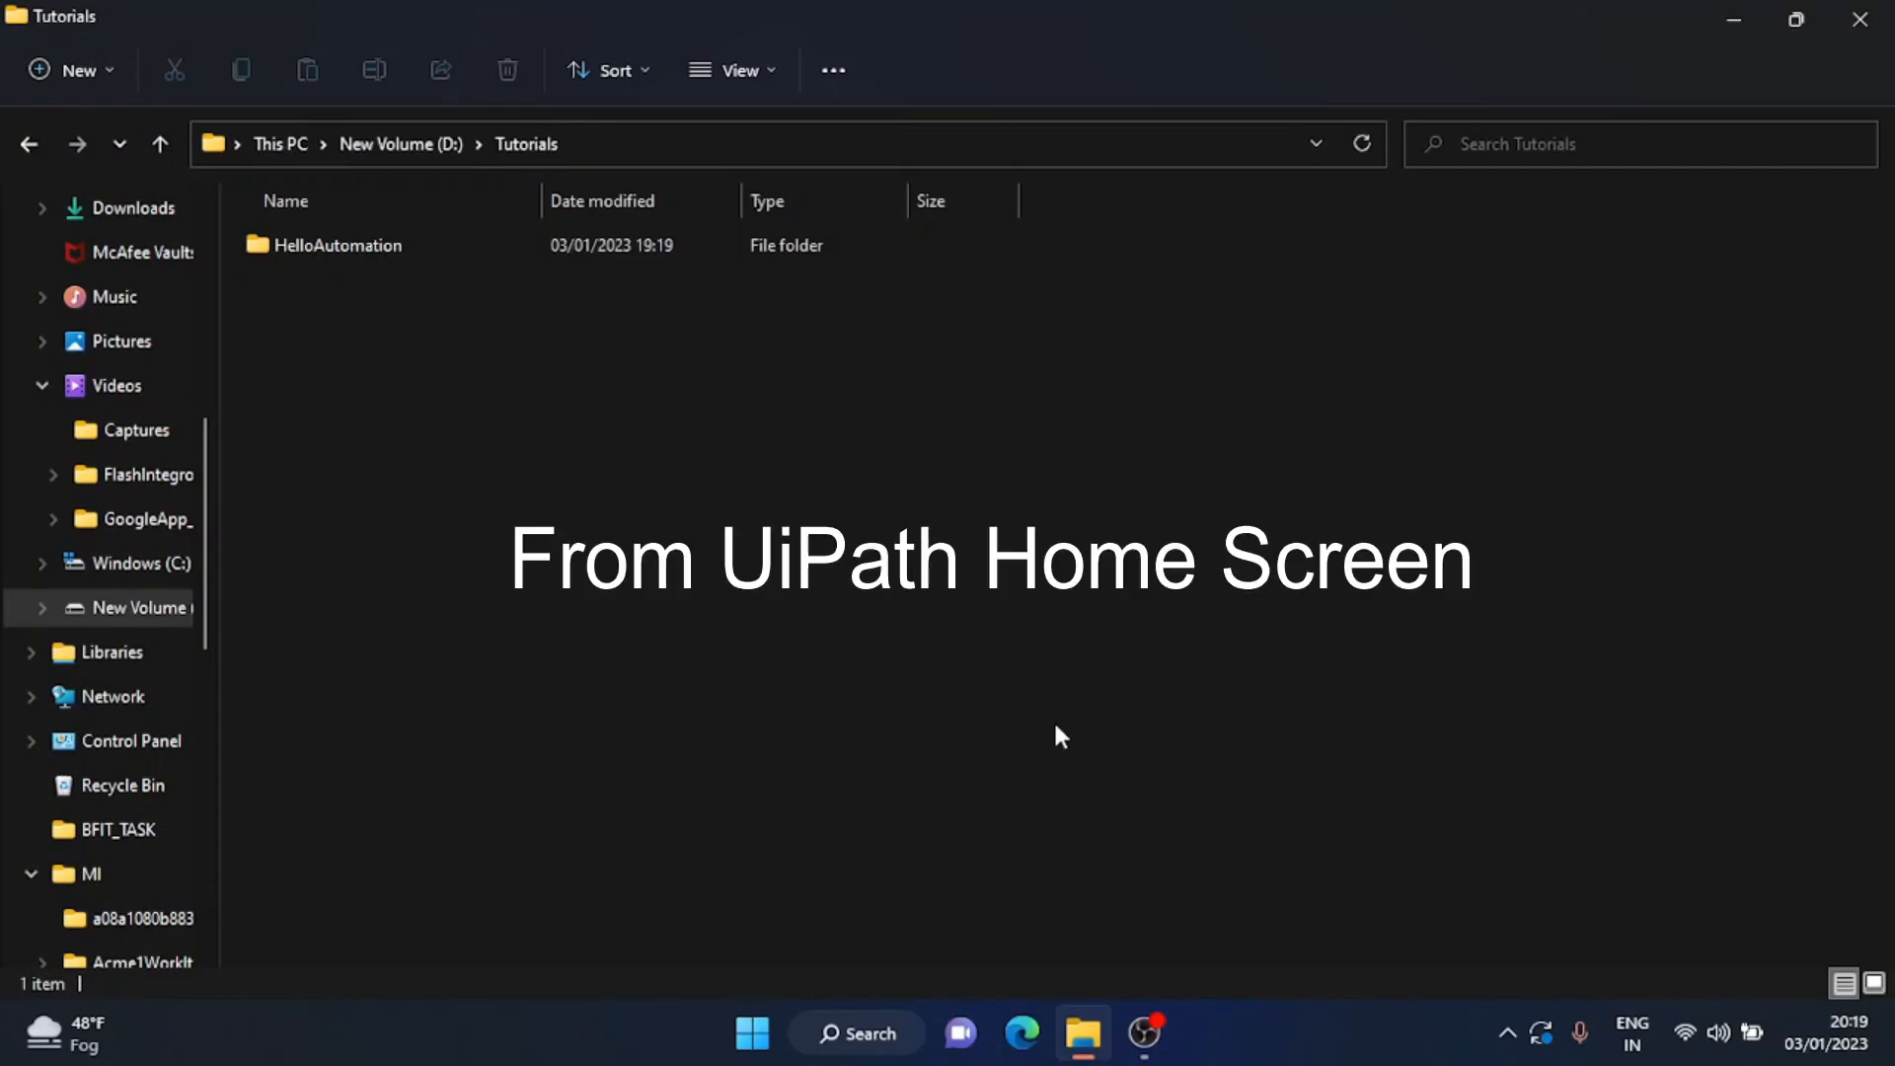
Search Windows for 'ui' and launch UiPath Studio Community from Best match.
{"action": "type", "text": "ui"}
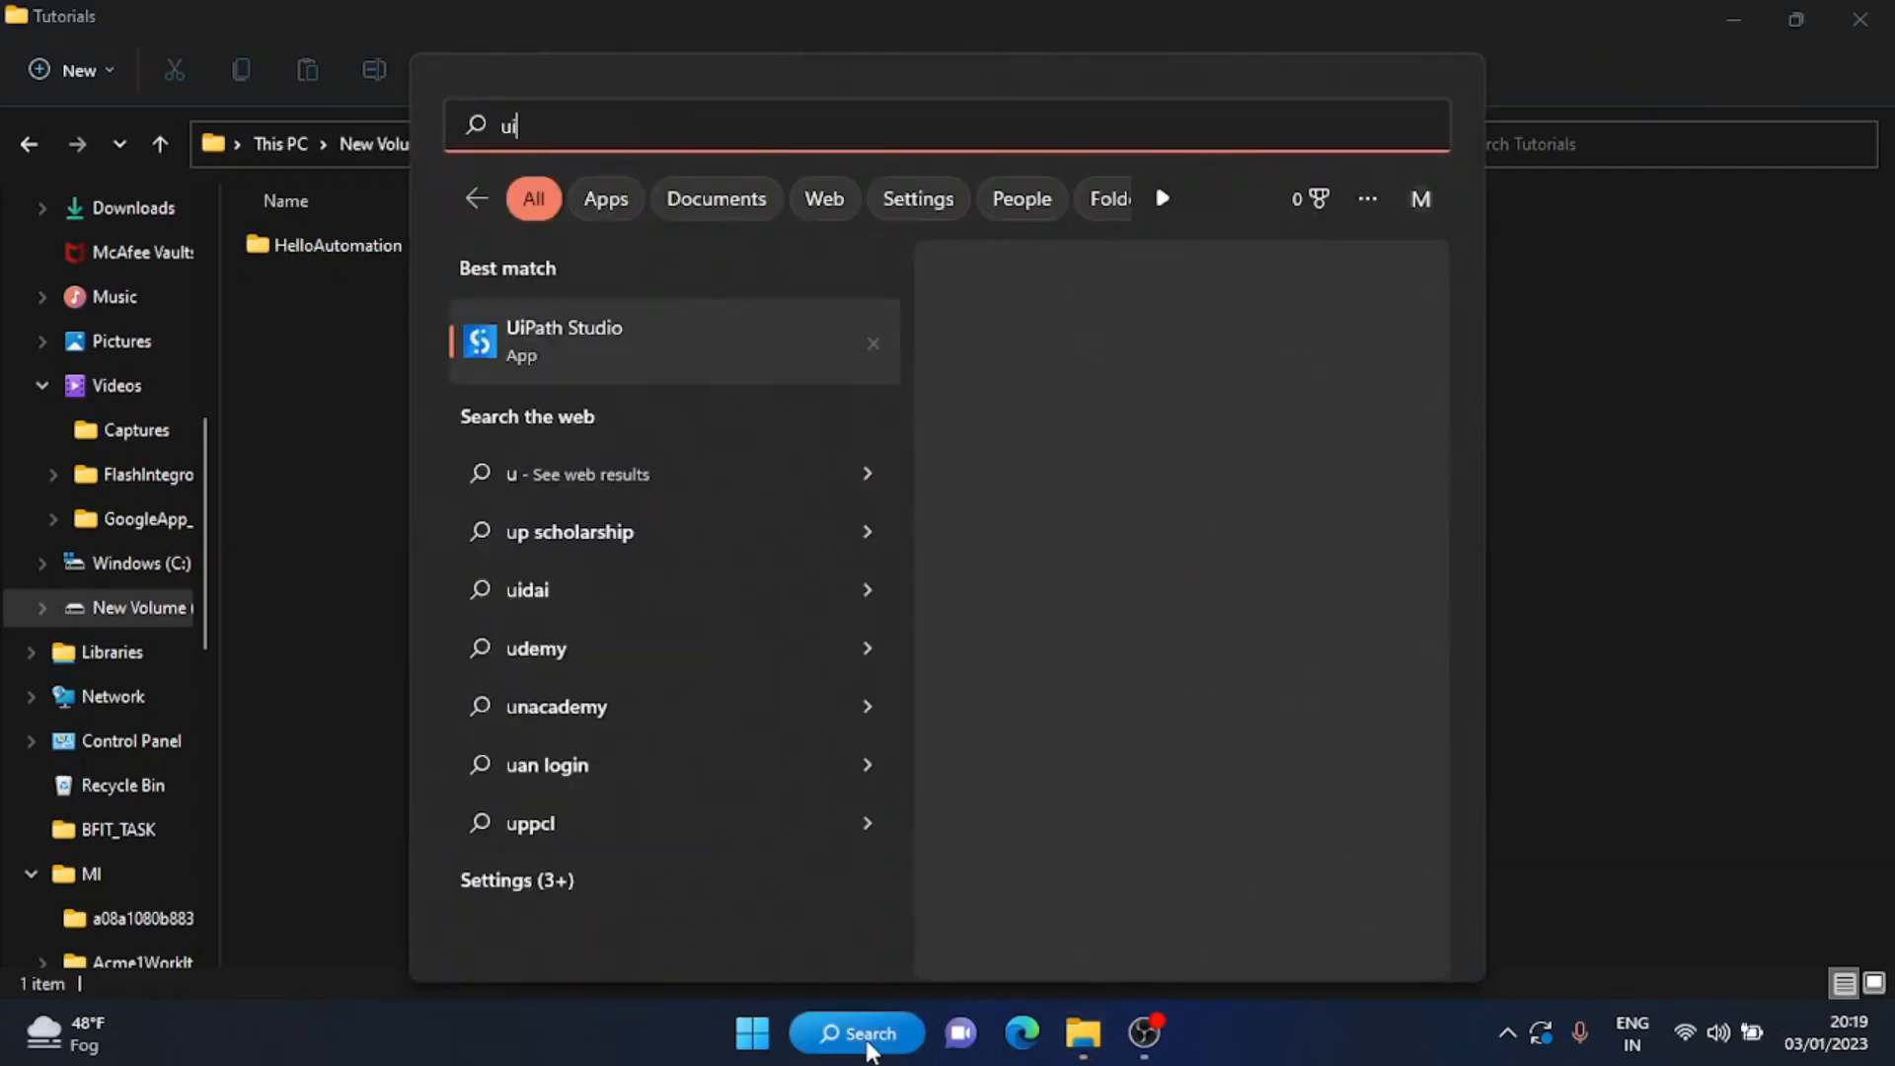
{"action": "left_click", "coordinate": [564, 340]}
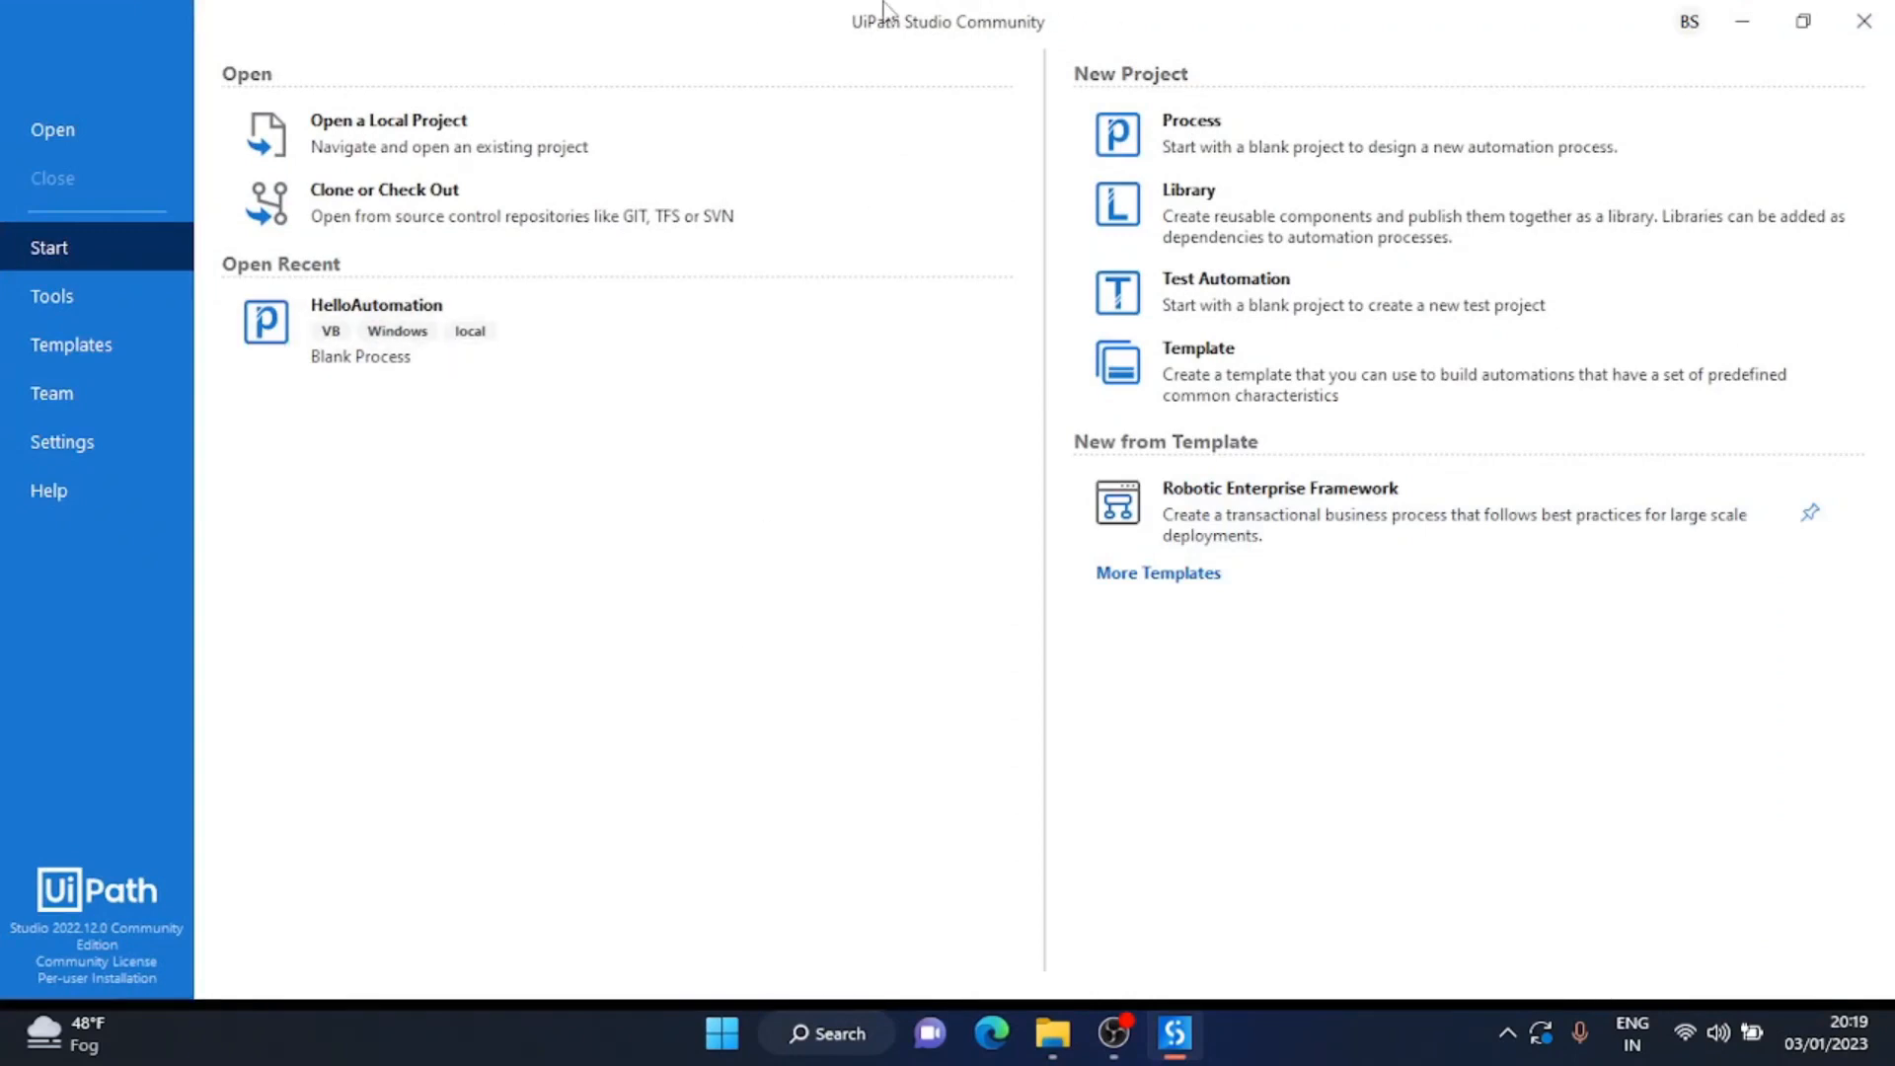
{"action": "mouse_move", "coordinate": [661, 661]}
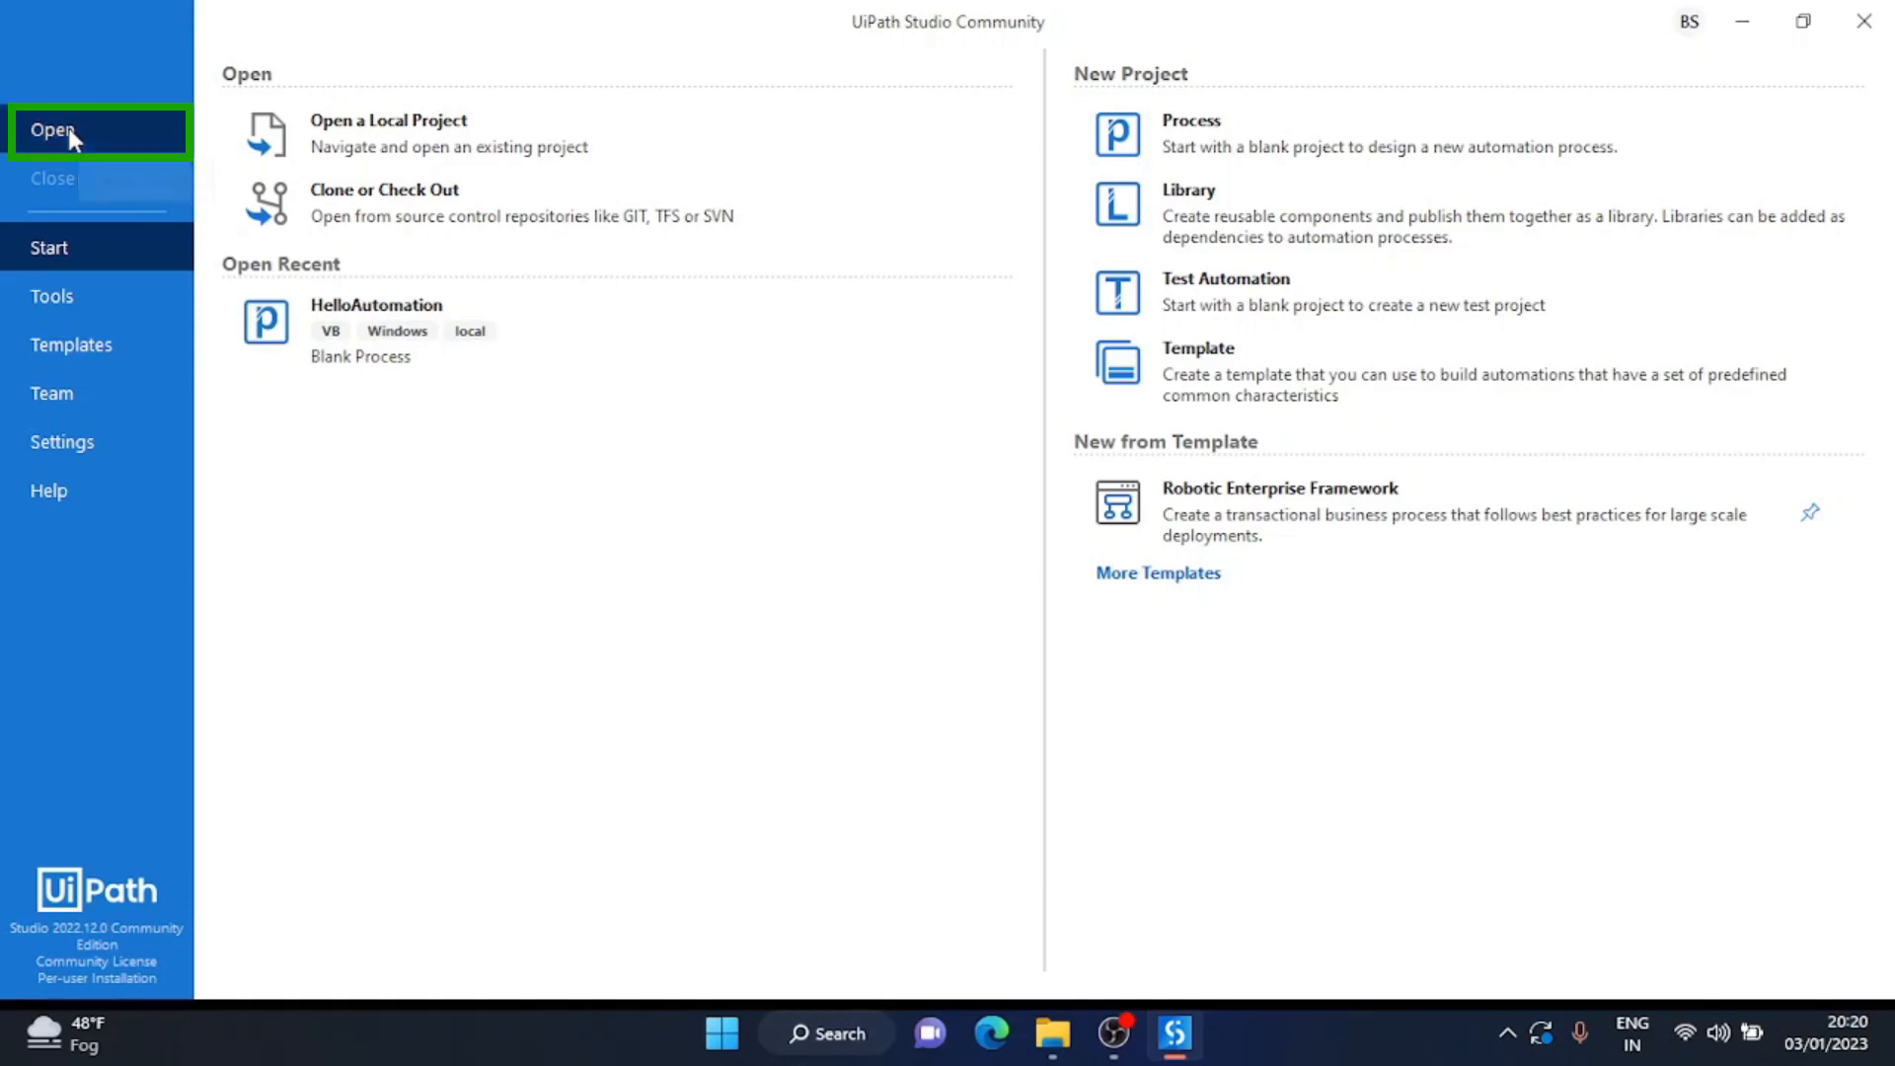
Choose Open on the Studio start screen to browse for an existing project.
{"action": "left_click", "coordinate": [387, 133]}
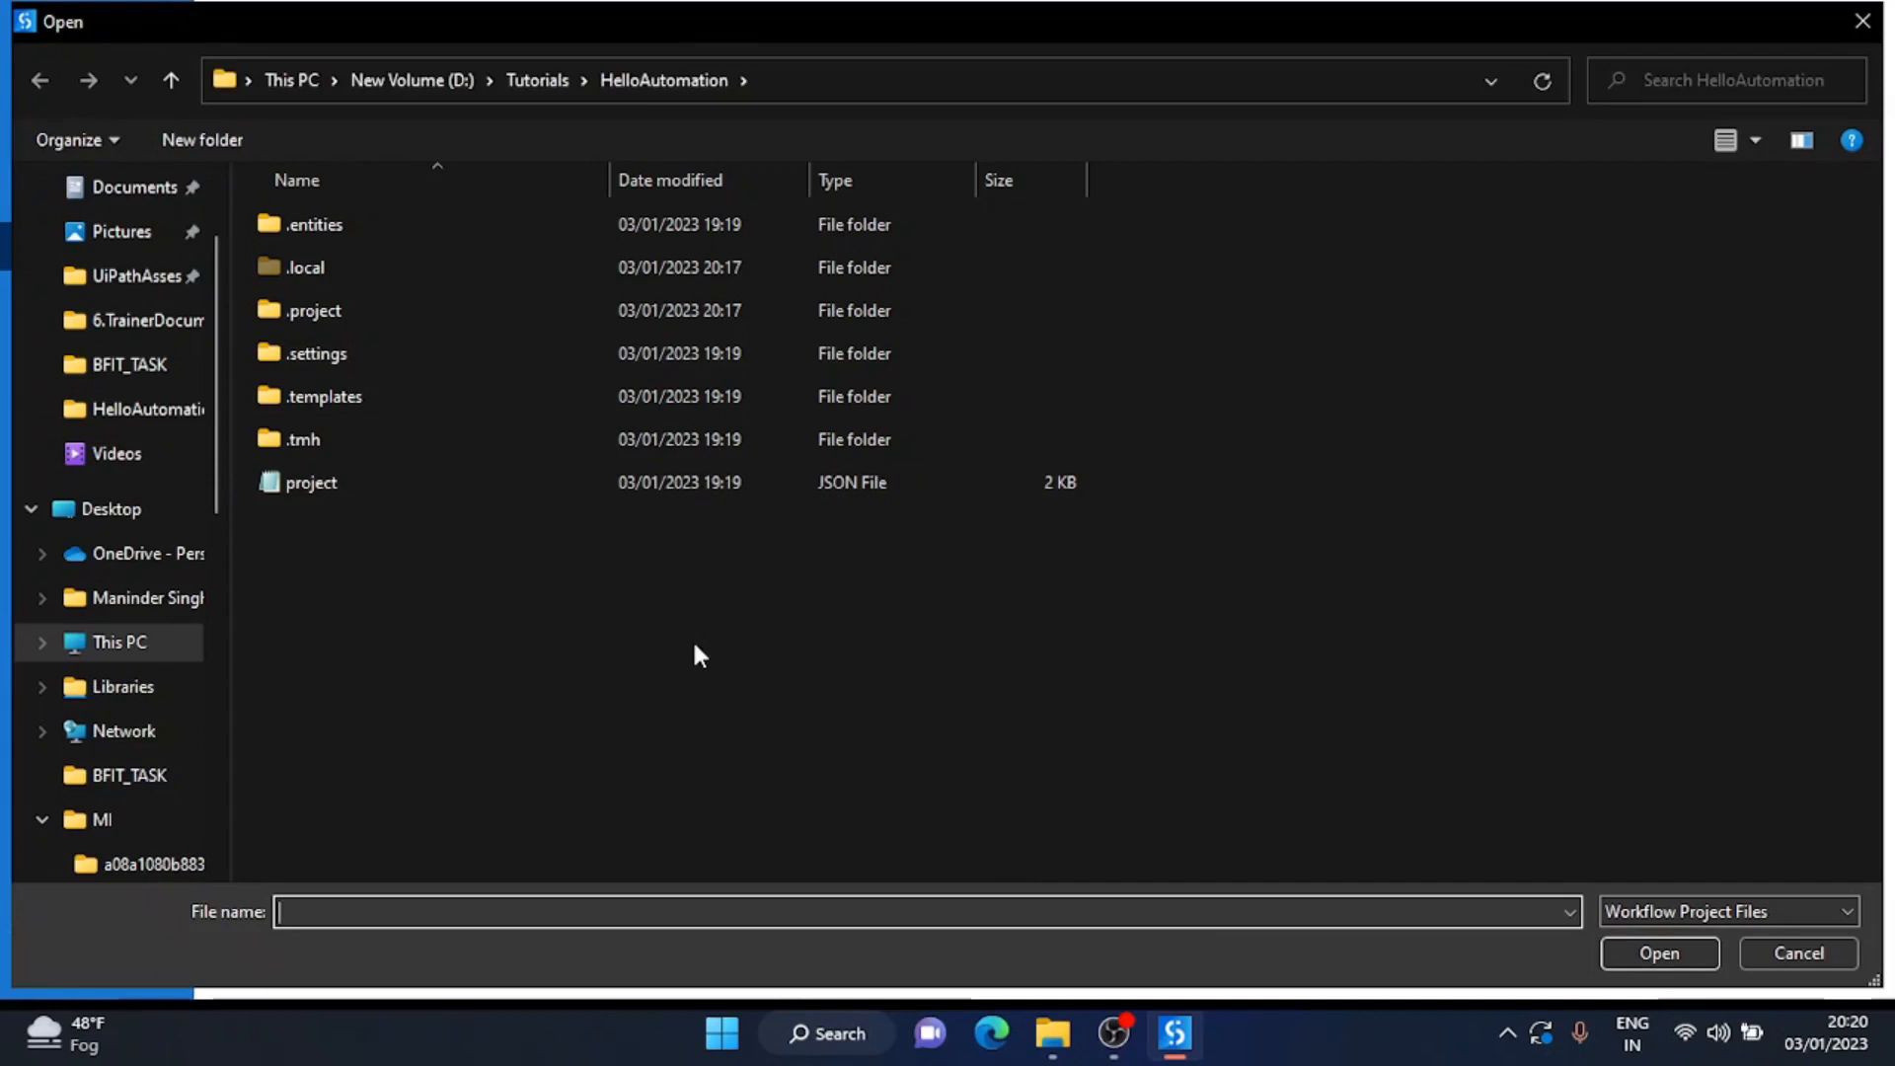
Open HelloAutomation's project.json from the Tutorials folder.
{"action": "left_click", "coordinate": [537, 80]}
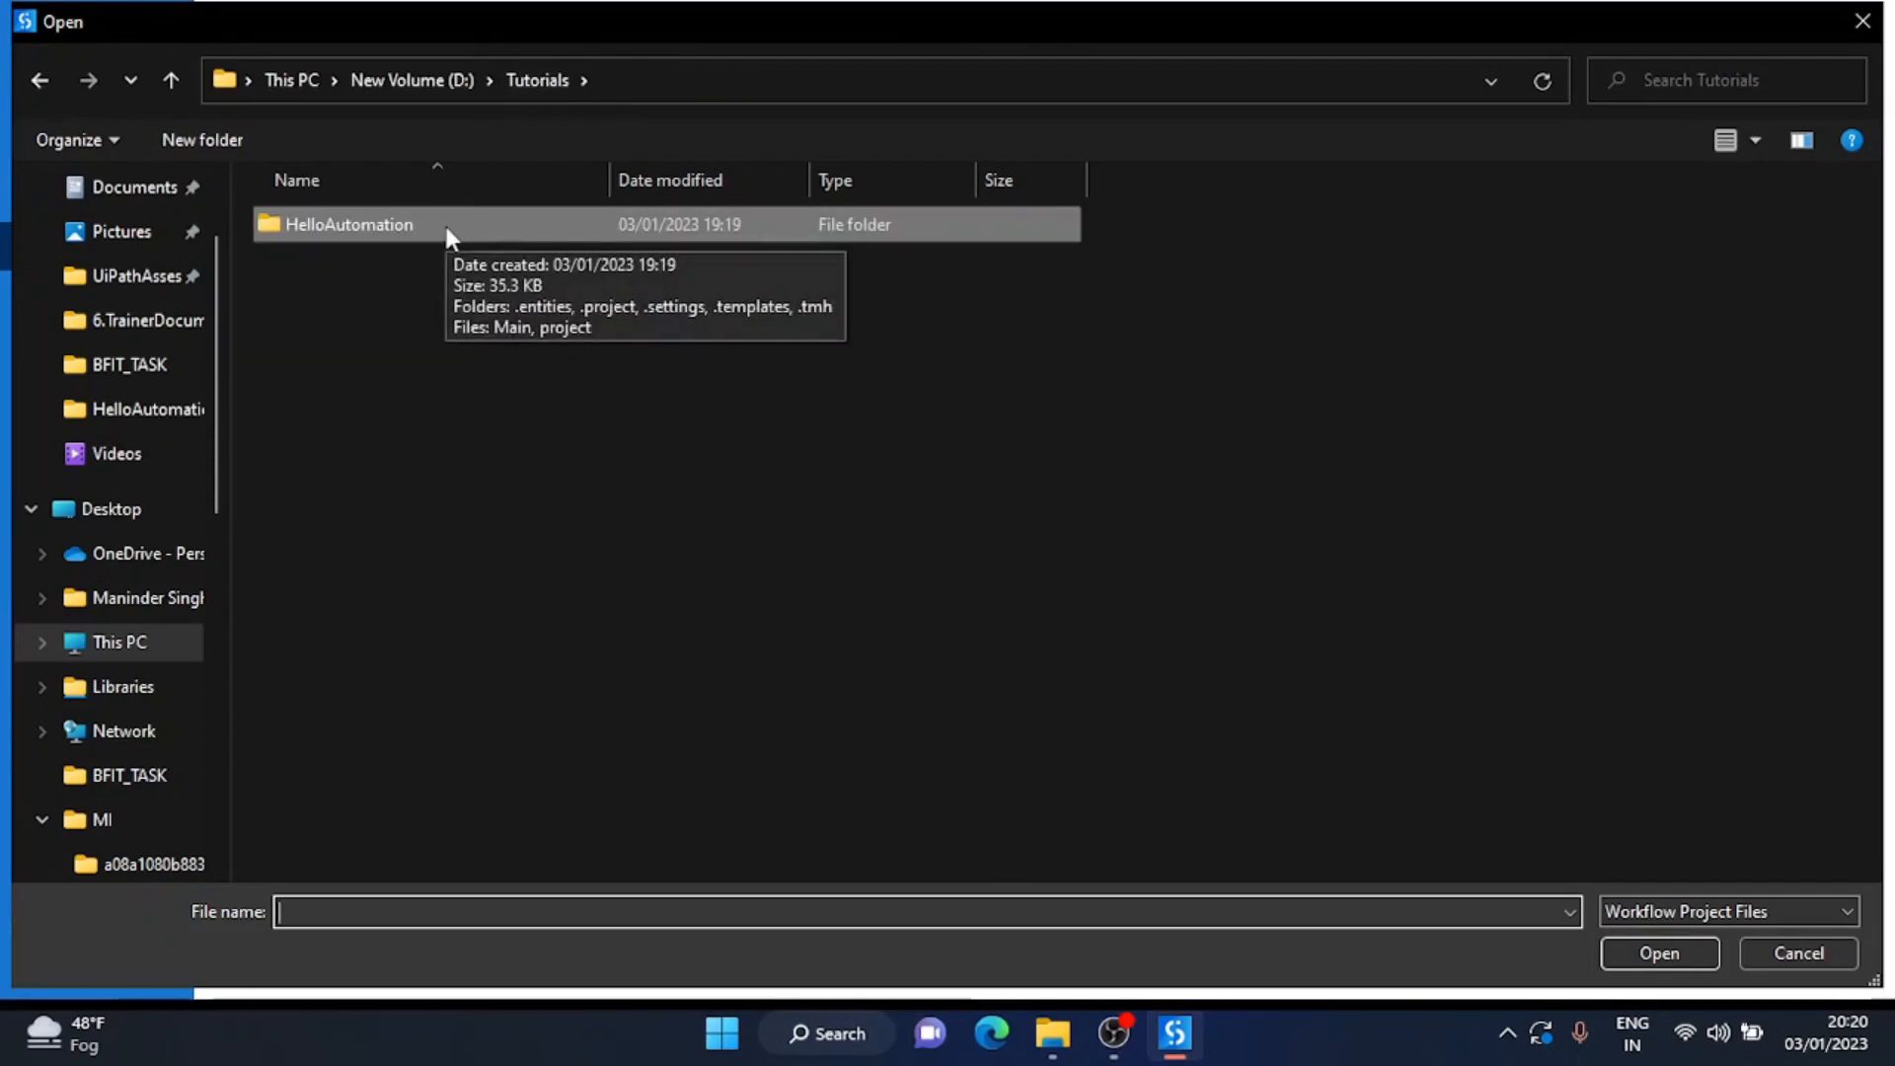
{"action": "double_click", "coordinate": [348, 224]}
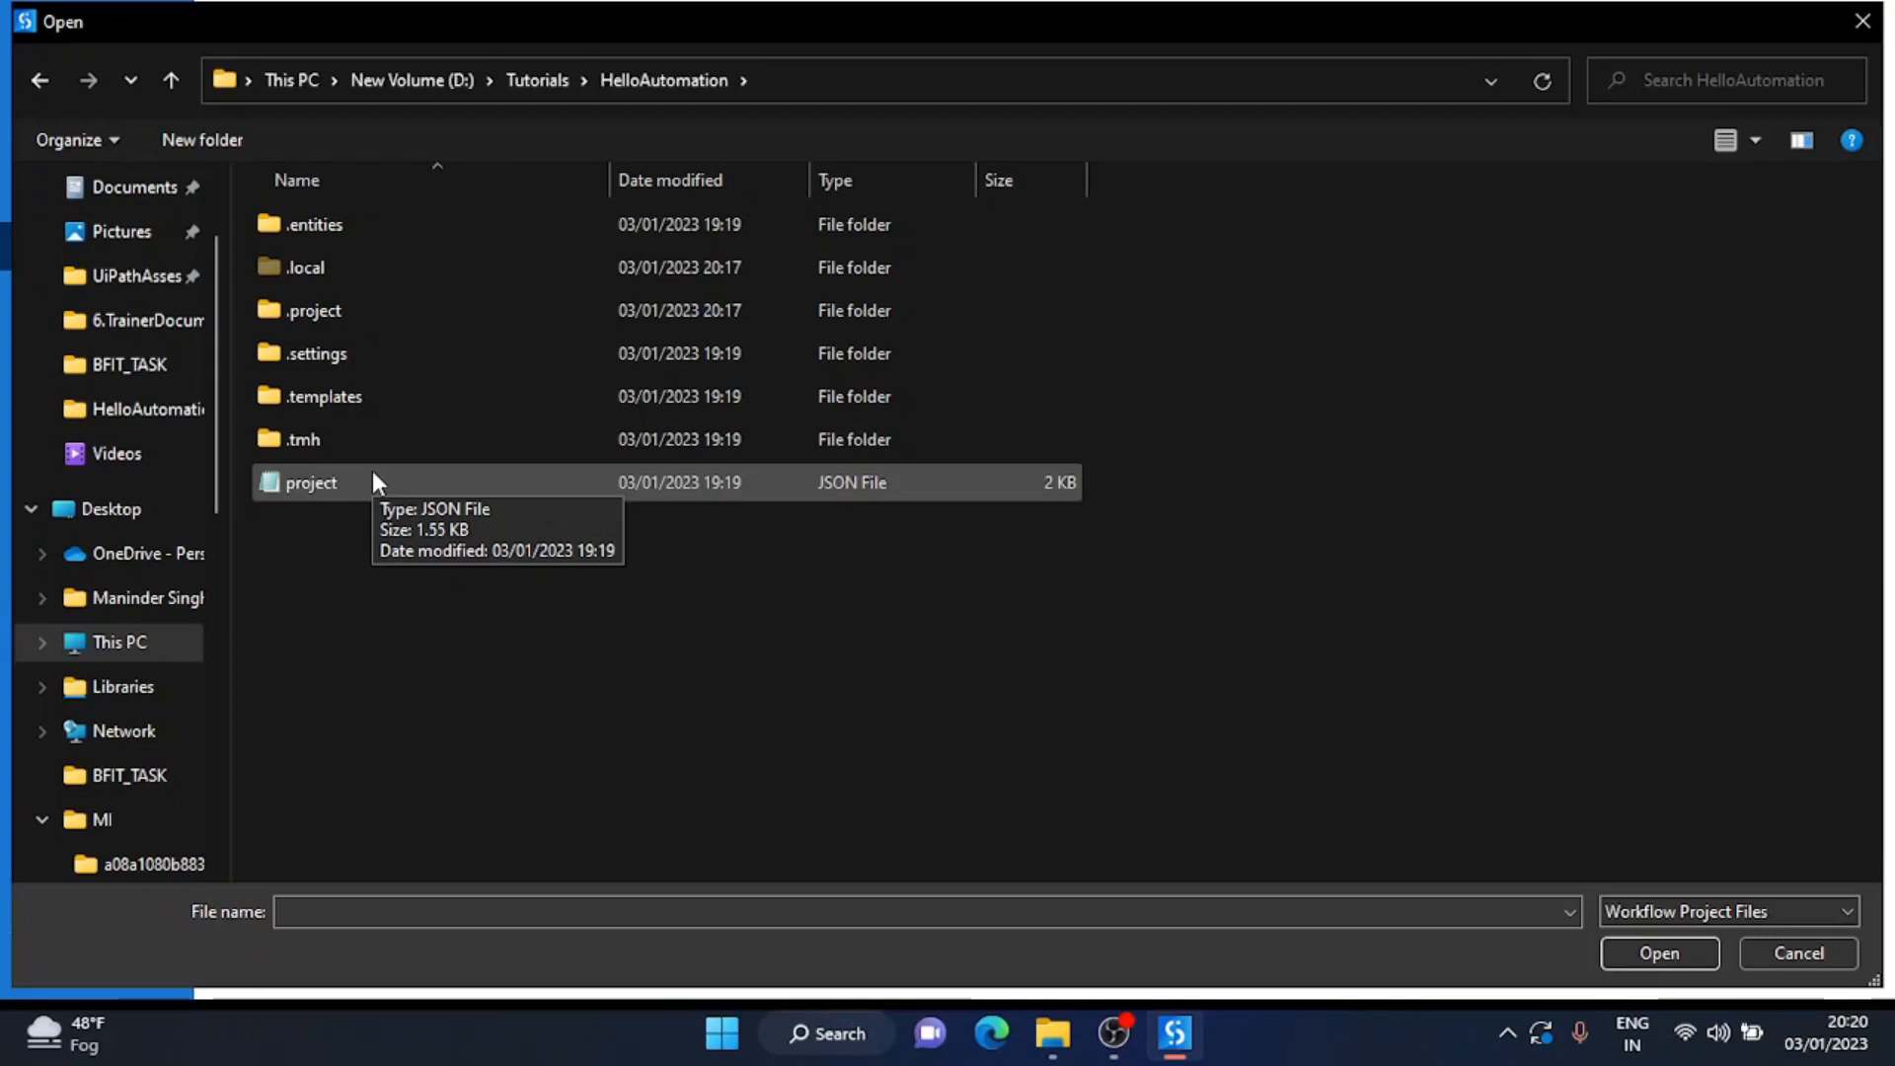
{"action": "mouse_move", "coordinate": [372, 497]}
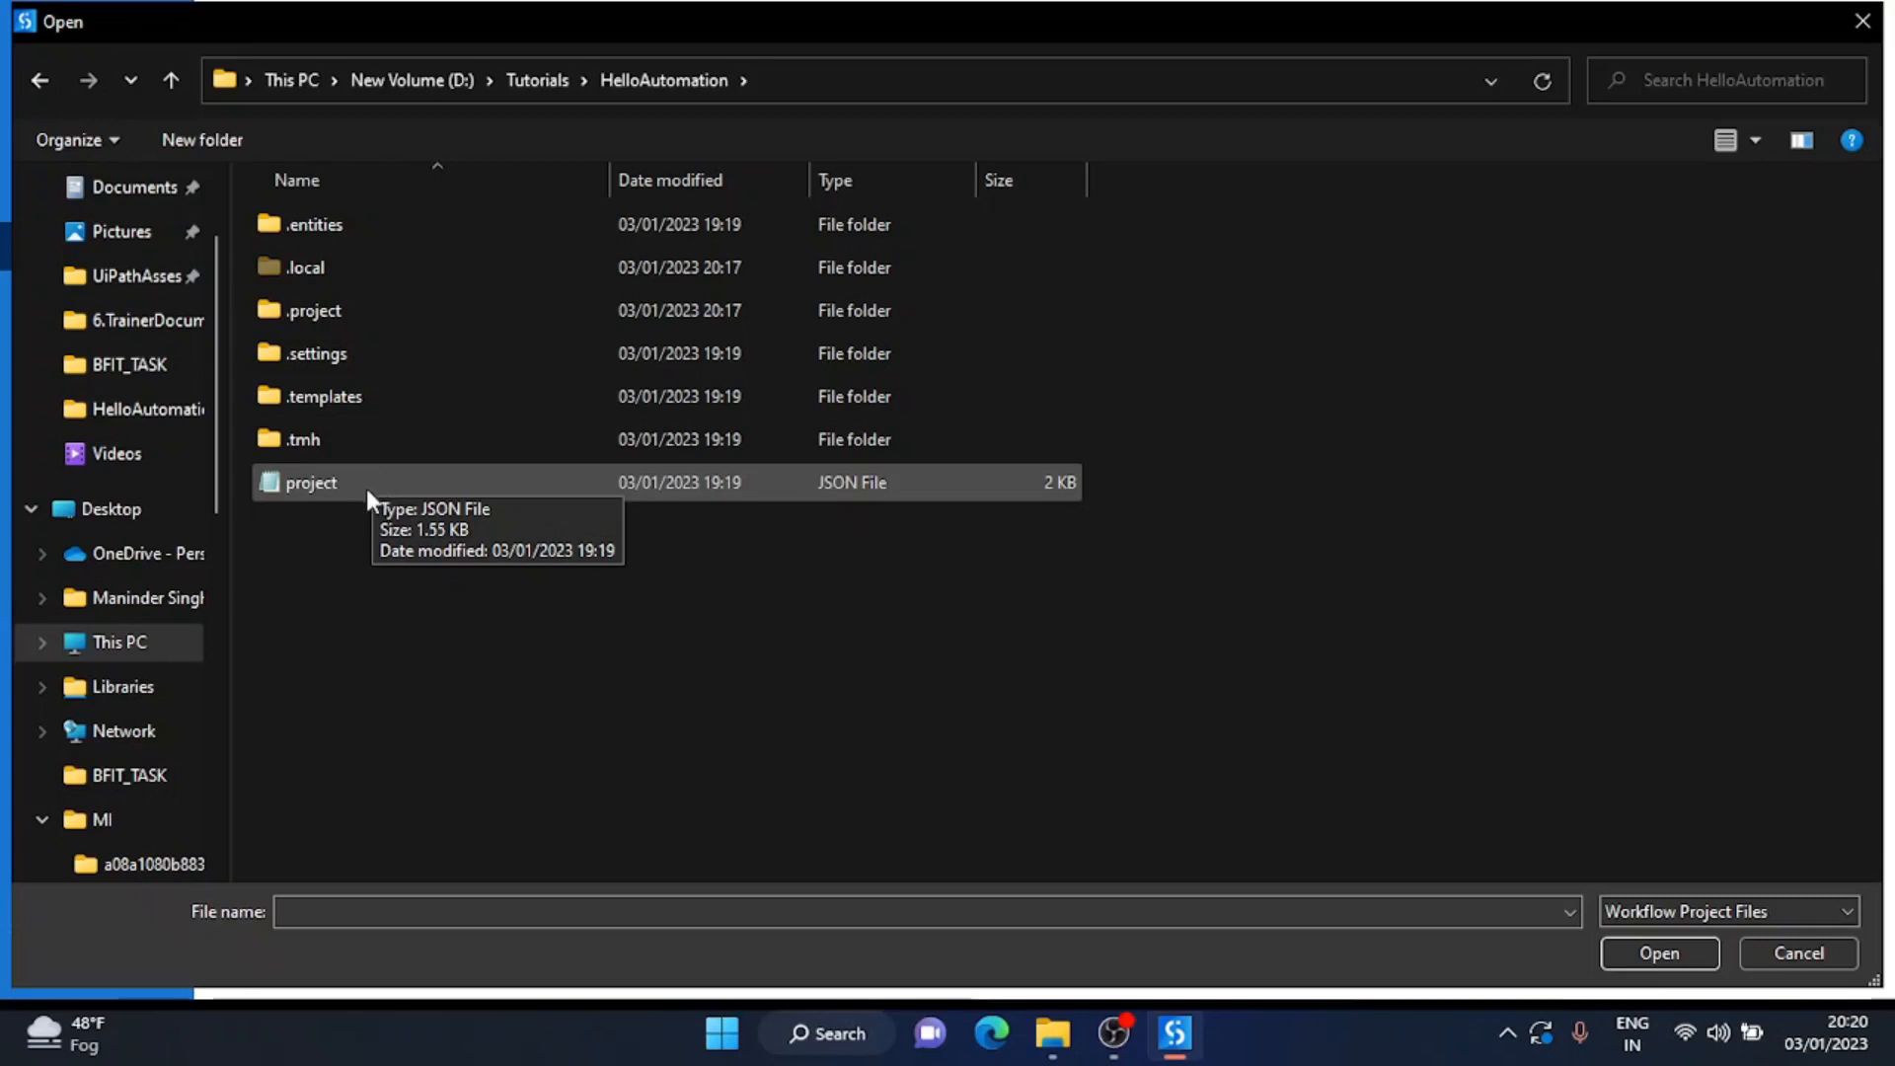
{"action": "left_click", "coordinate": [309, 483]}
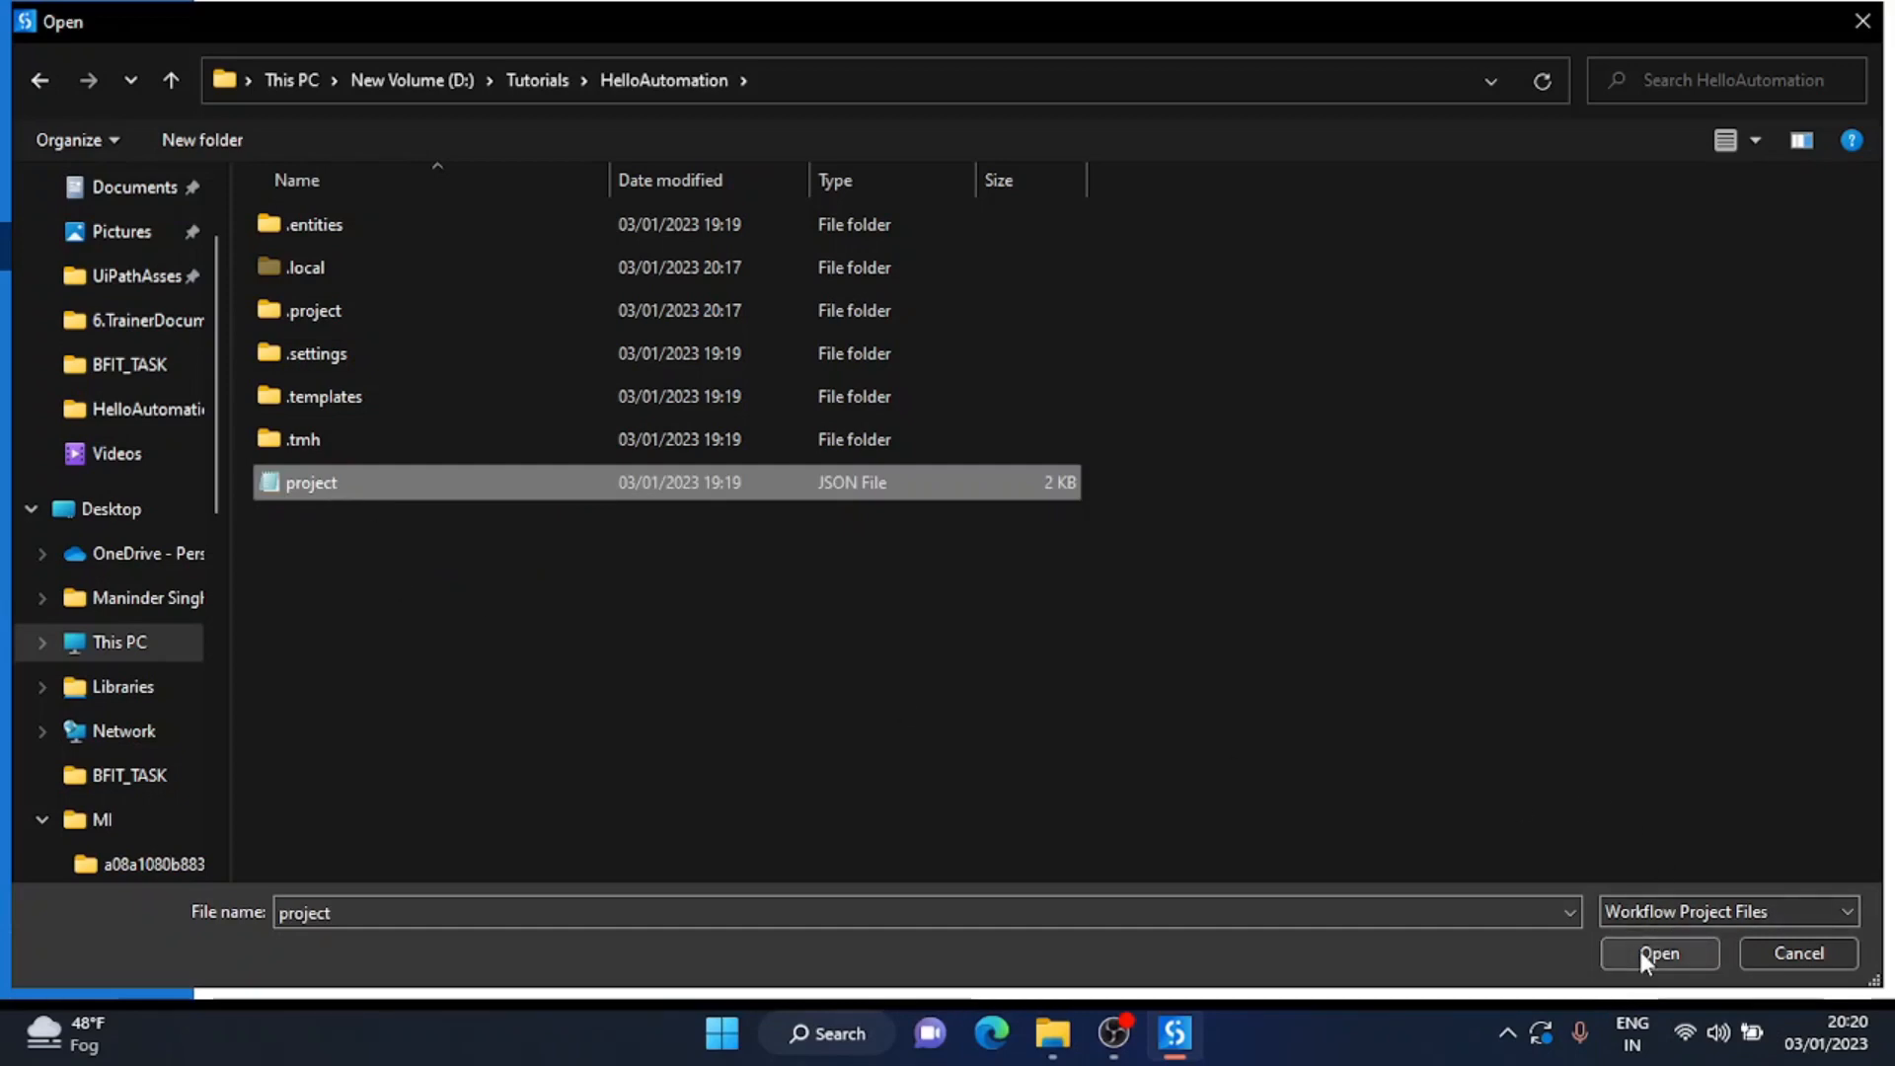
{"action": "left_click", "coordinate": [1659, 954]}
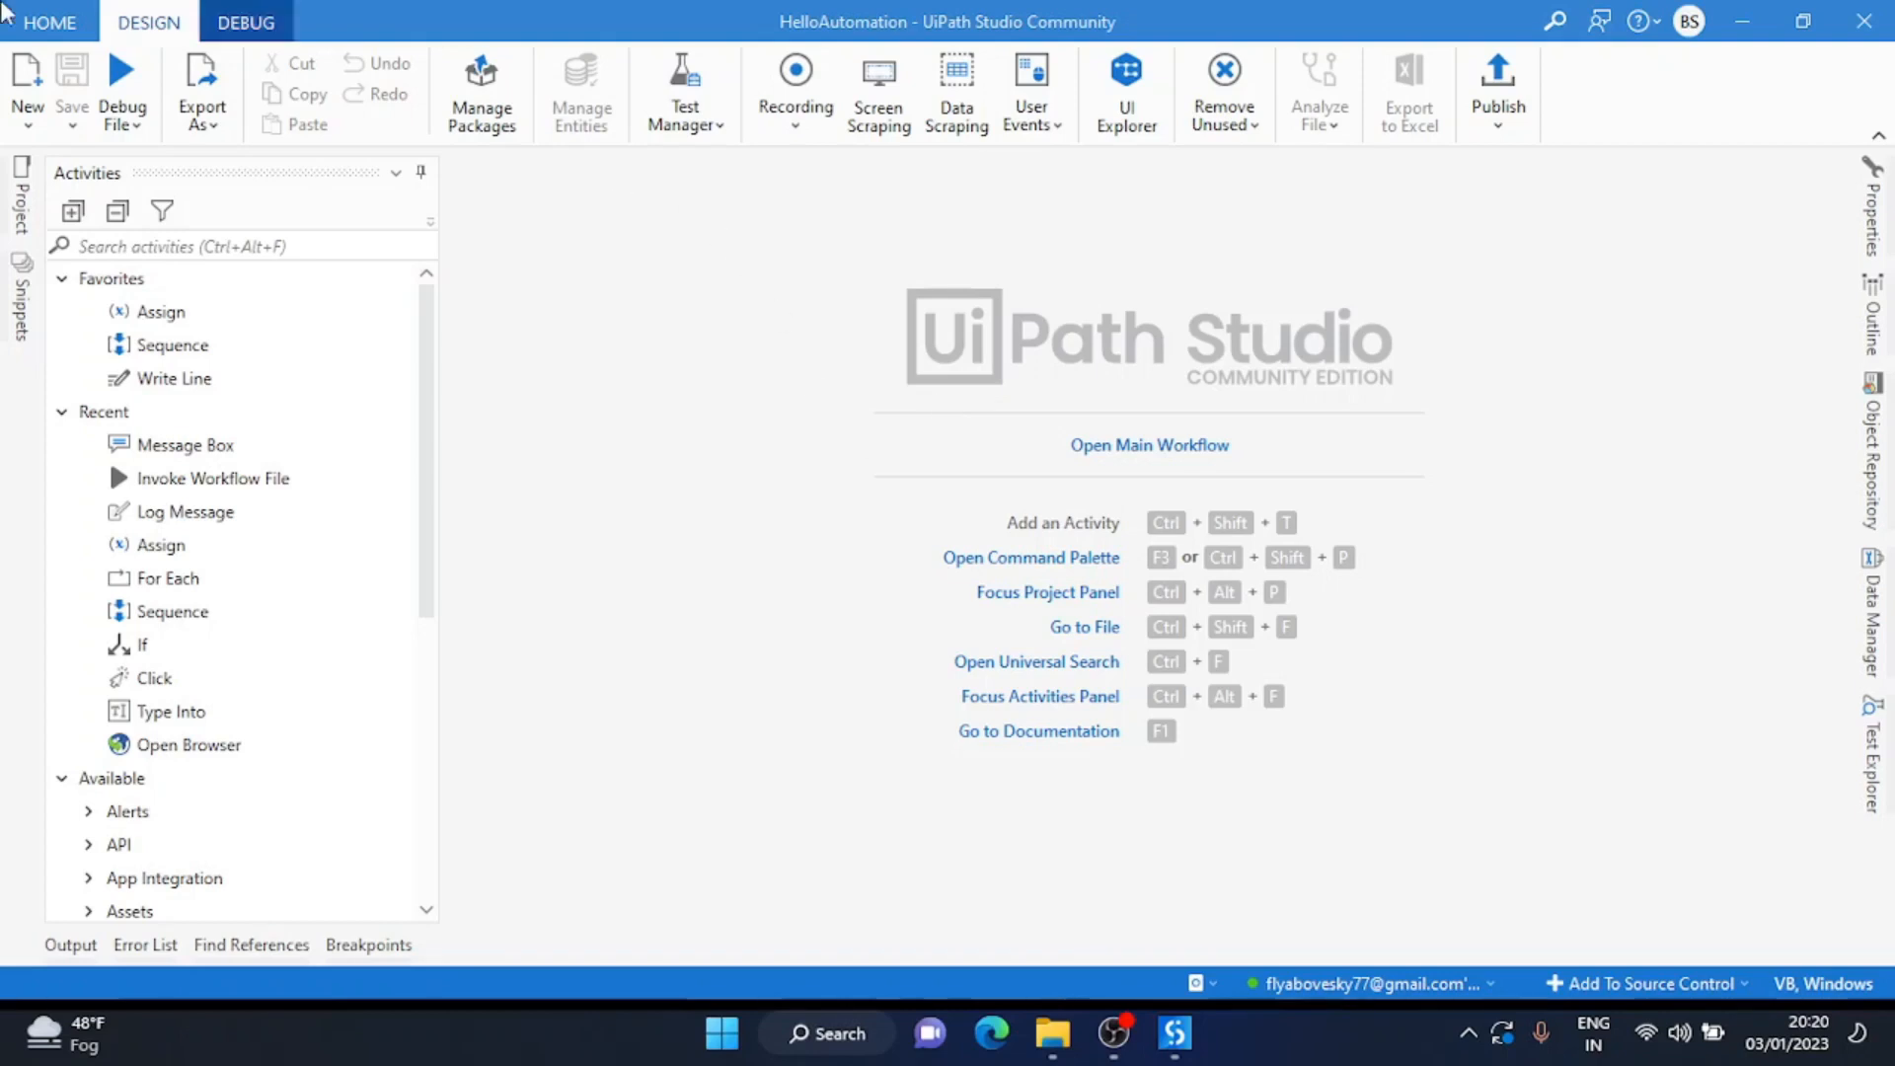
Close the HelloAutomation project from HOME and choose Open again.
{"action": "left_click", "coordinate": [49, 22]}
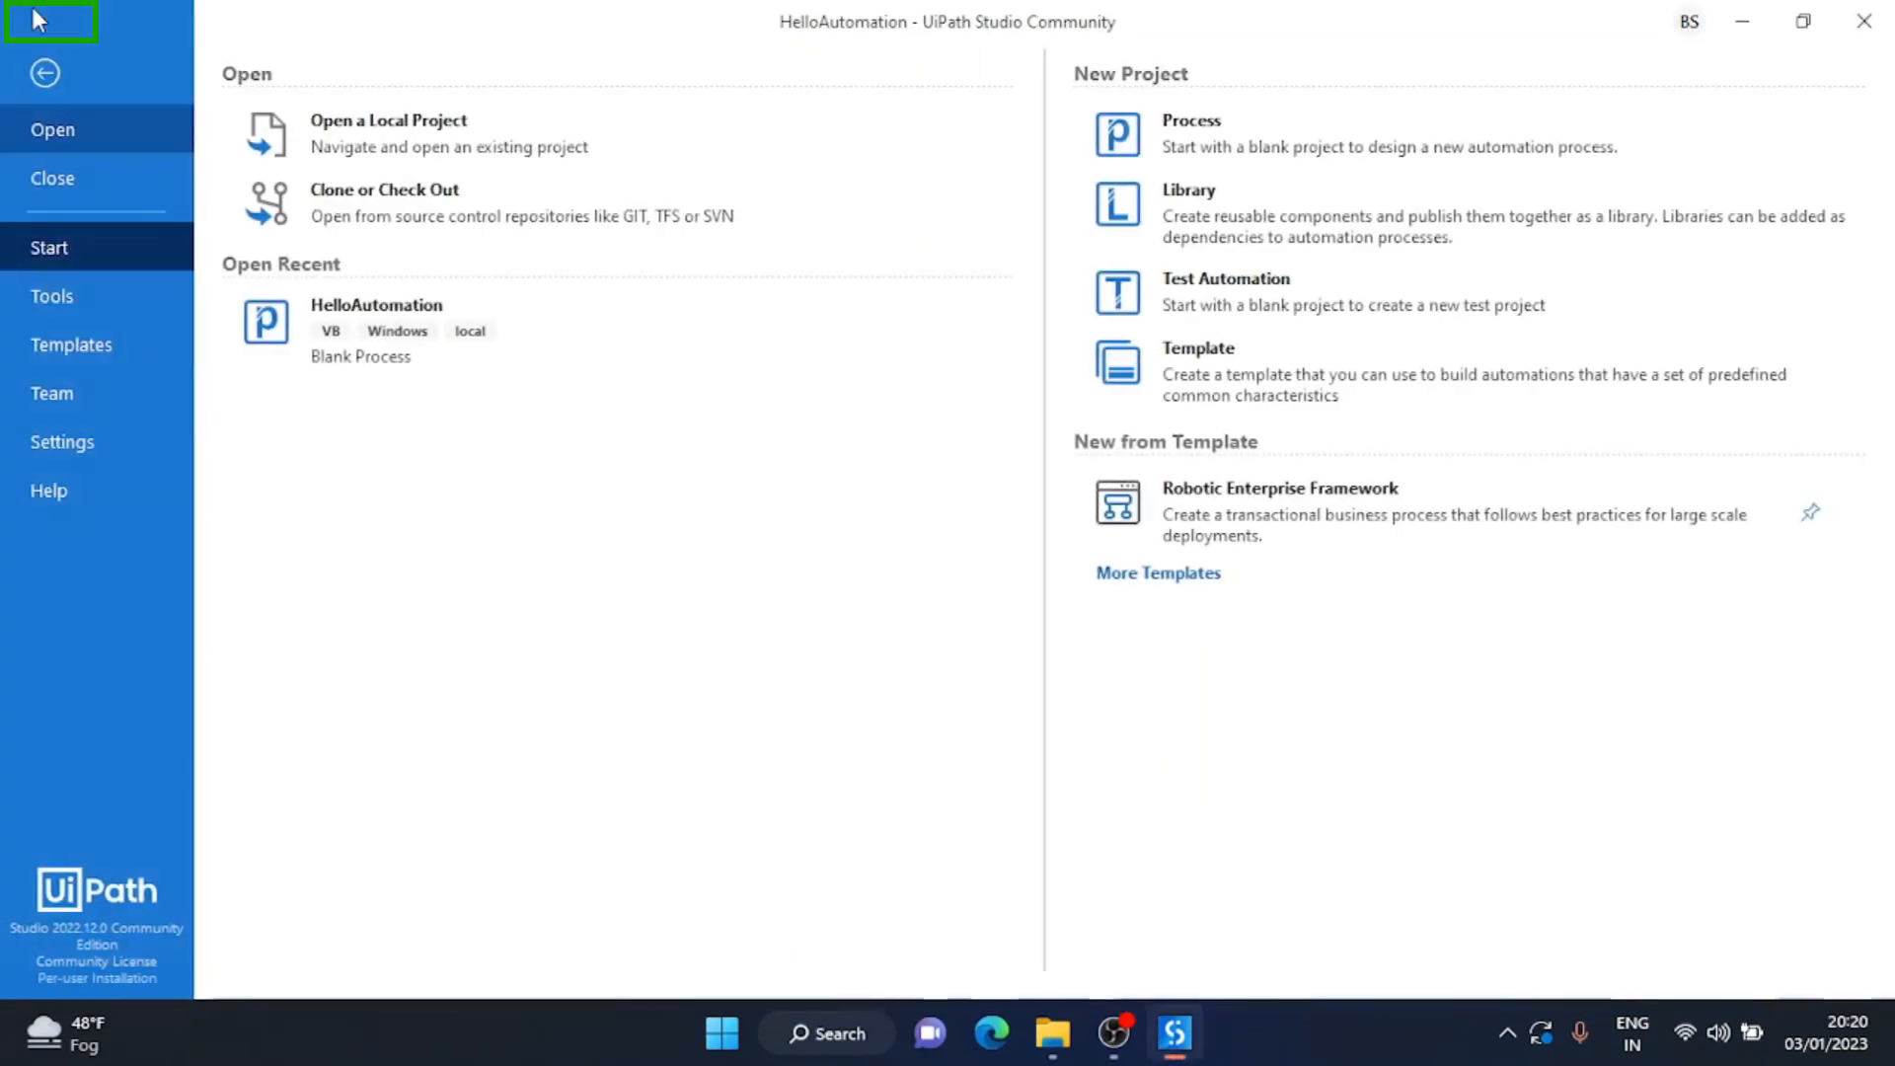
{"action": "left_click", "coordinate": [53, 178]}
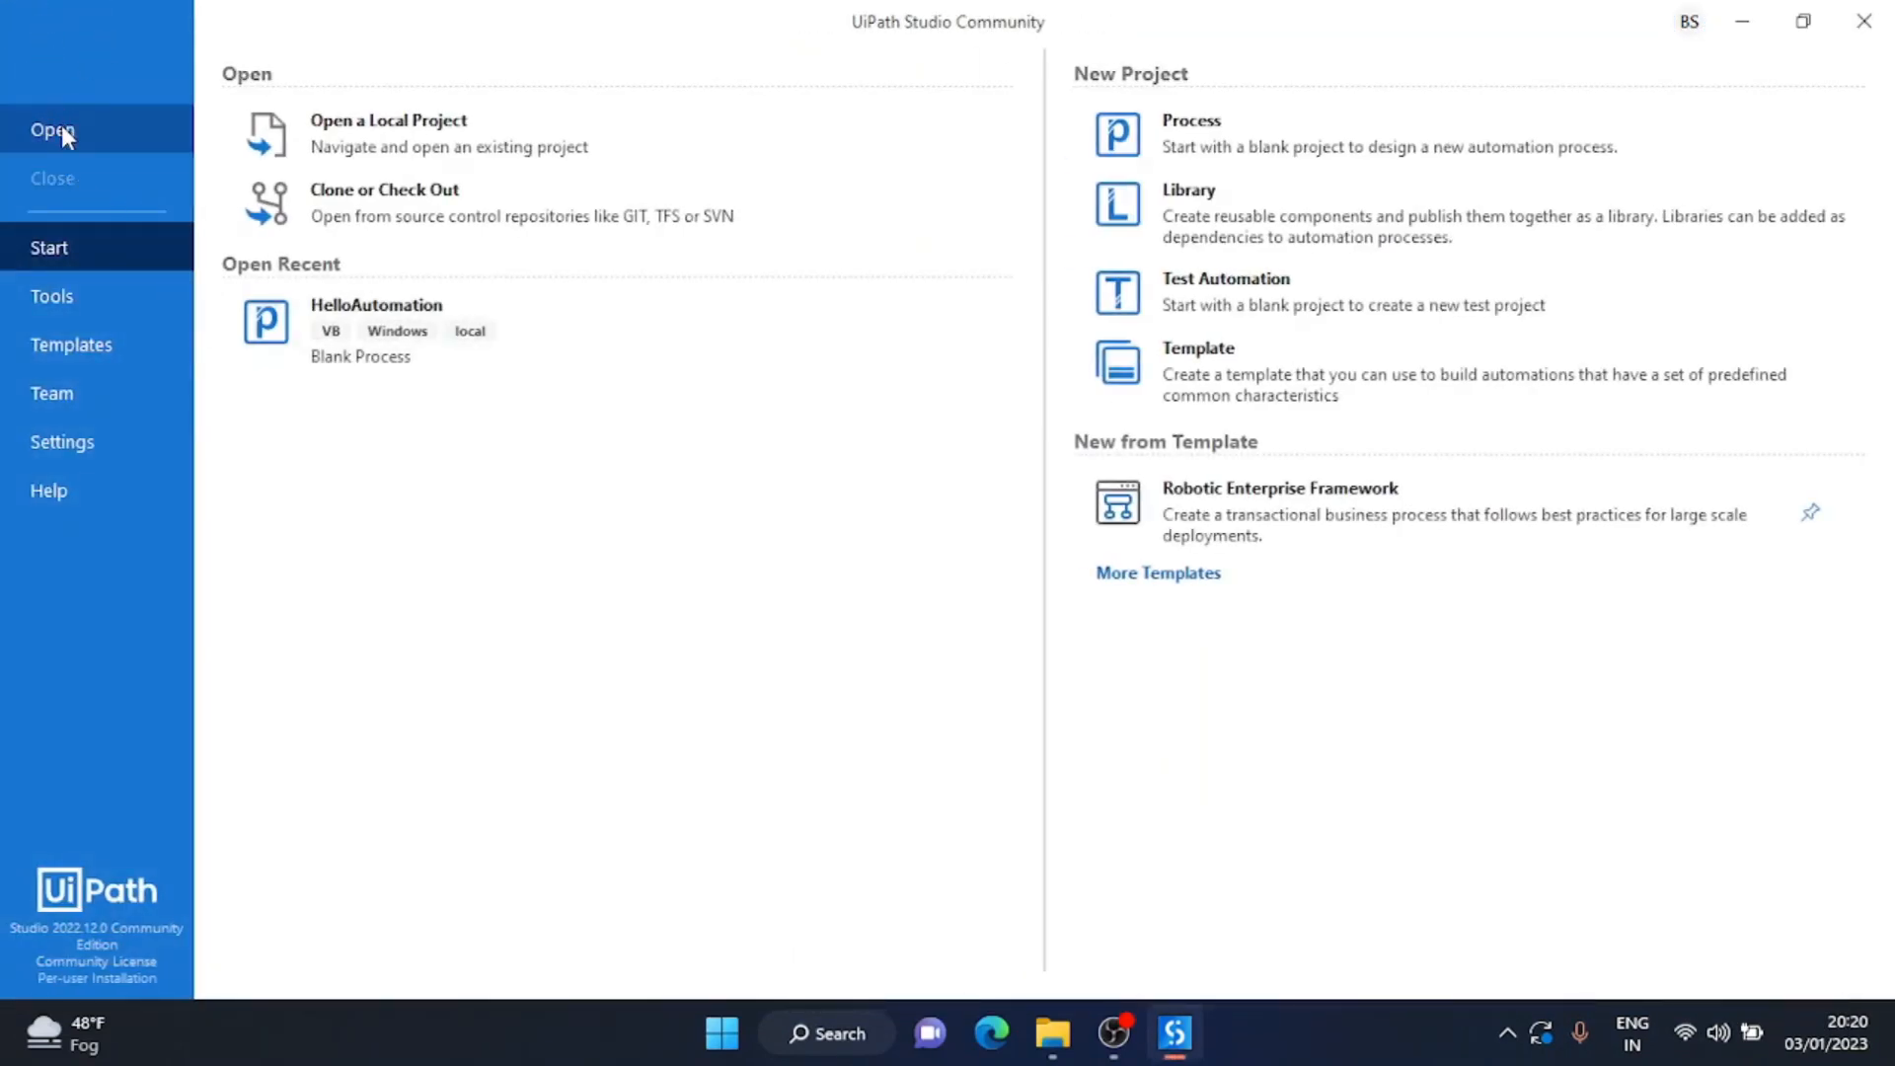
{"action": "left_click", "coordinate": [388, 119]}
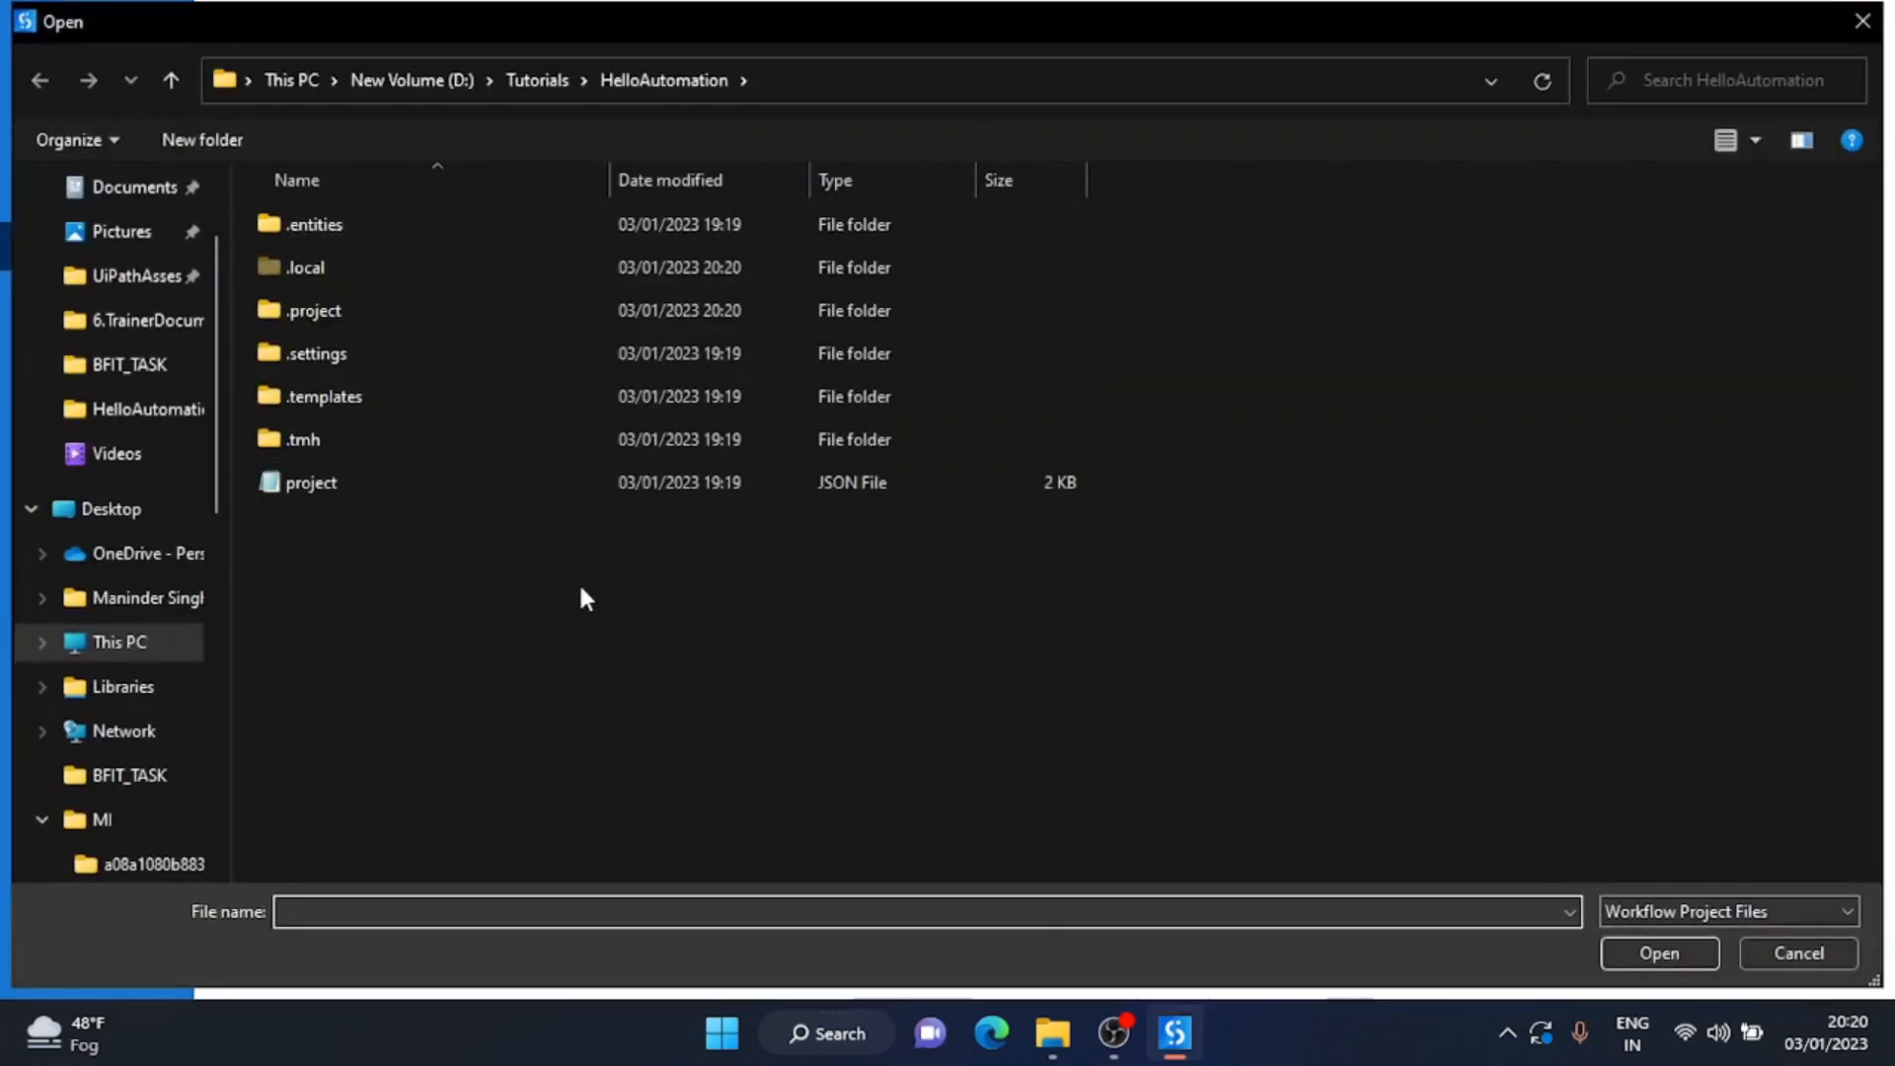
{"action": "mouse_move", "coordinate": [491, 450]}
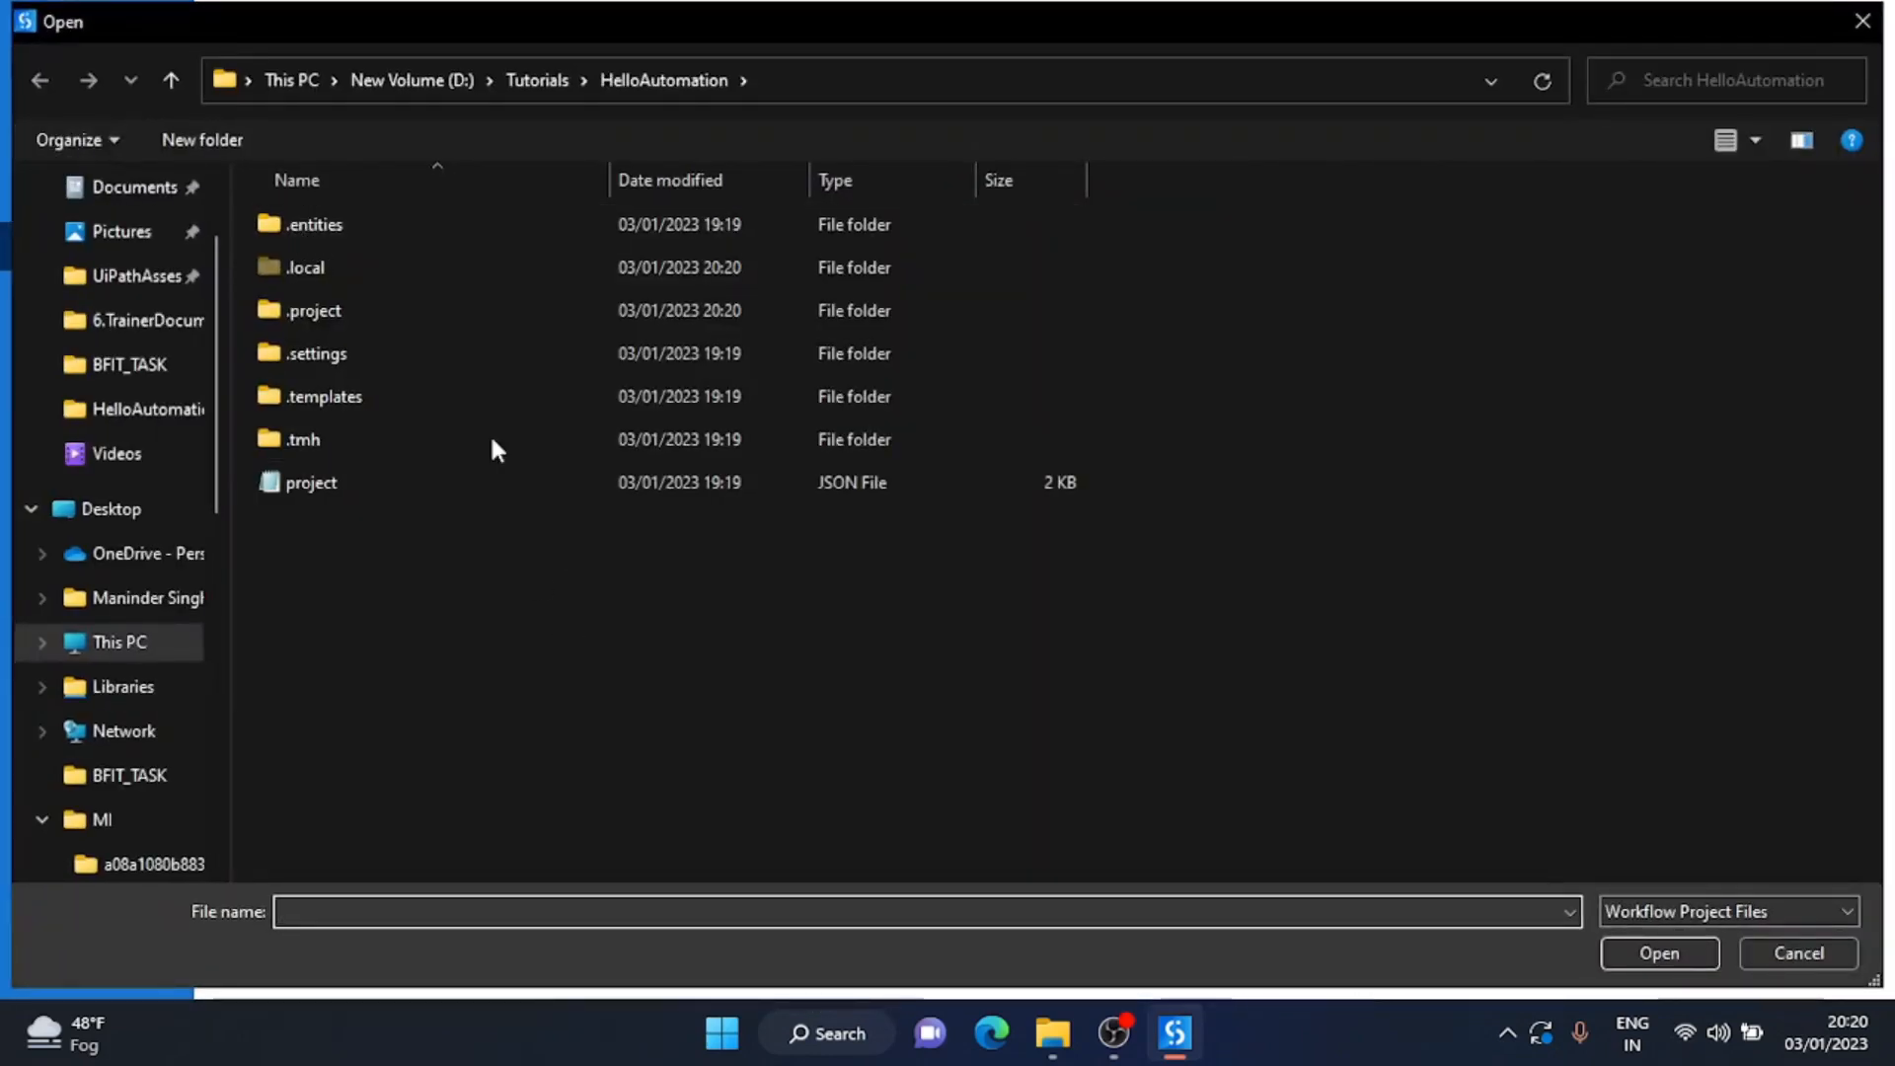
Select HelloAutomation's project file, then close the Open dialog without opening it.
{"action": "left_click", "coordinate": [537, 80]}
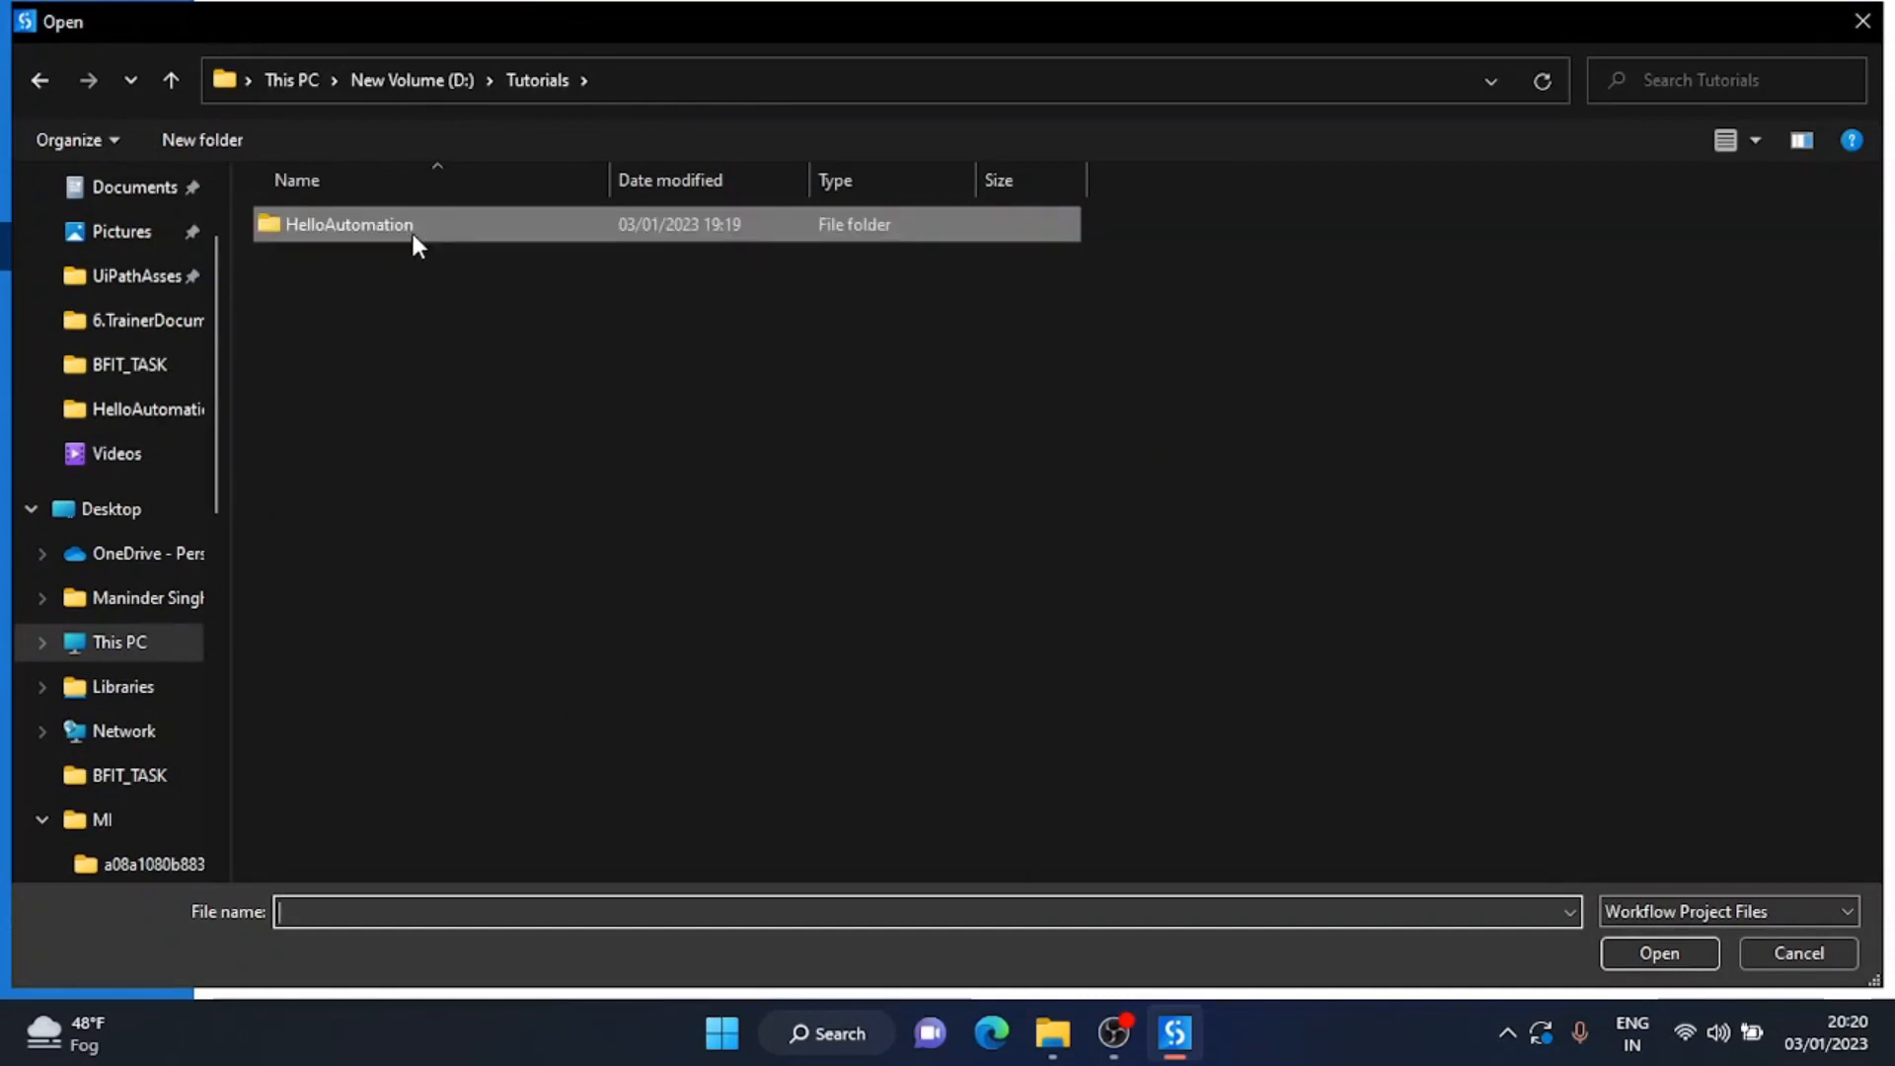
{"action": "double_click", "coordinate": [349, 224]}
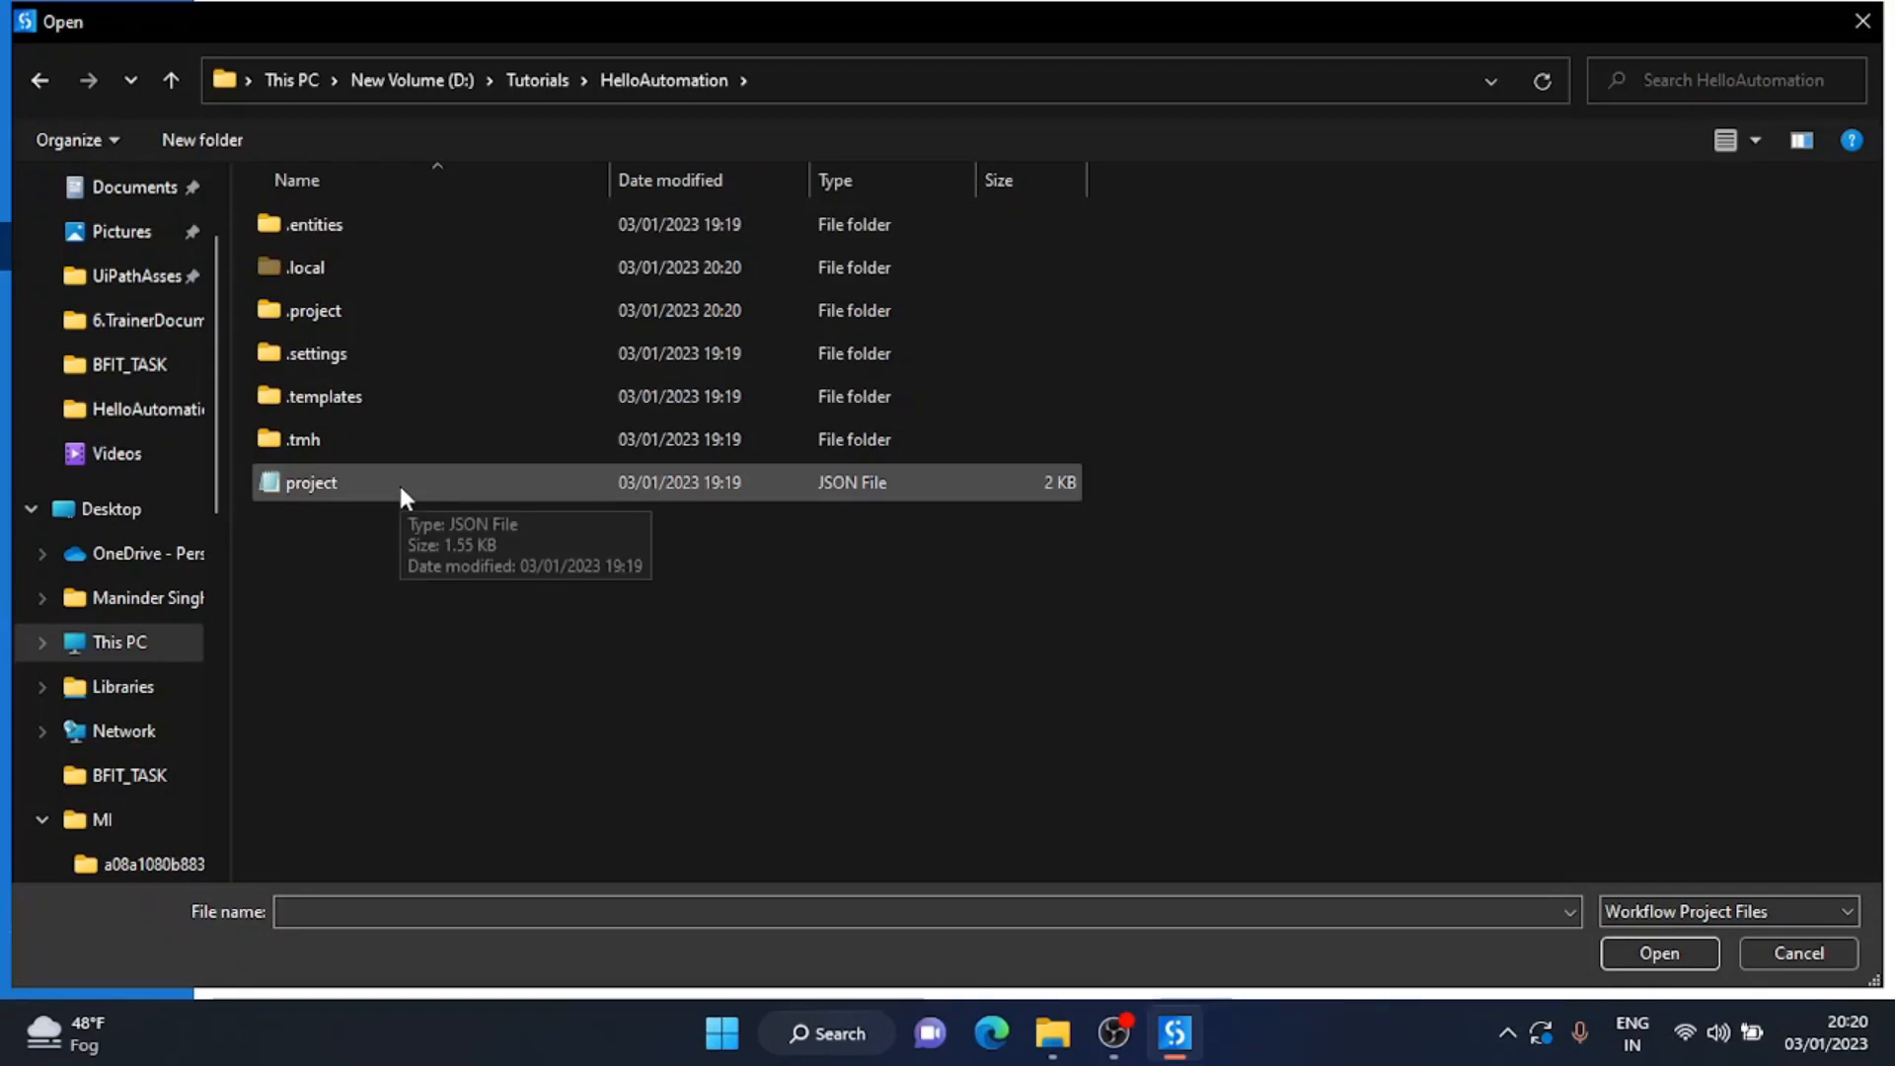
{"action": "left_click", "coordinate": [309, 483]}
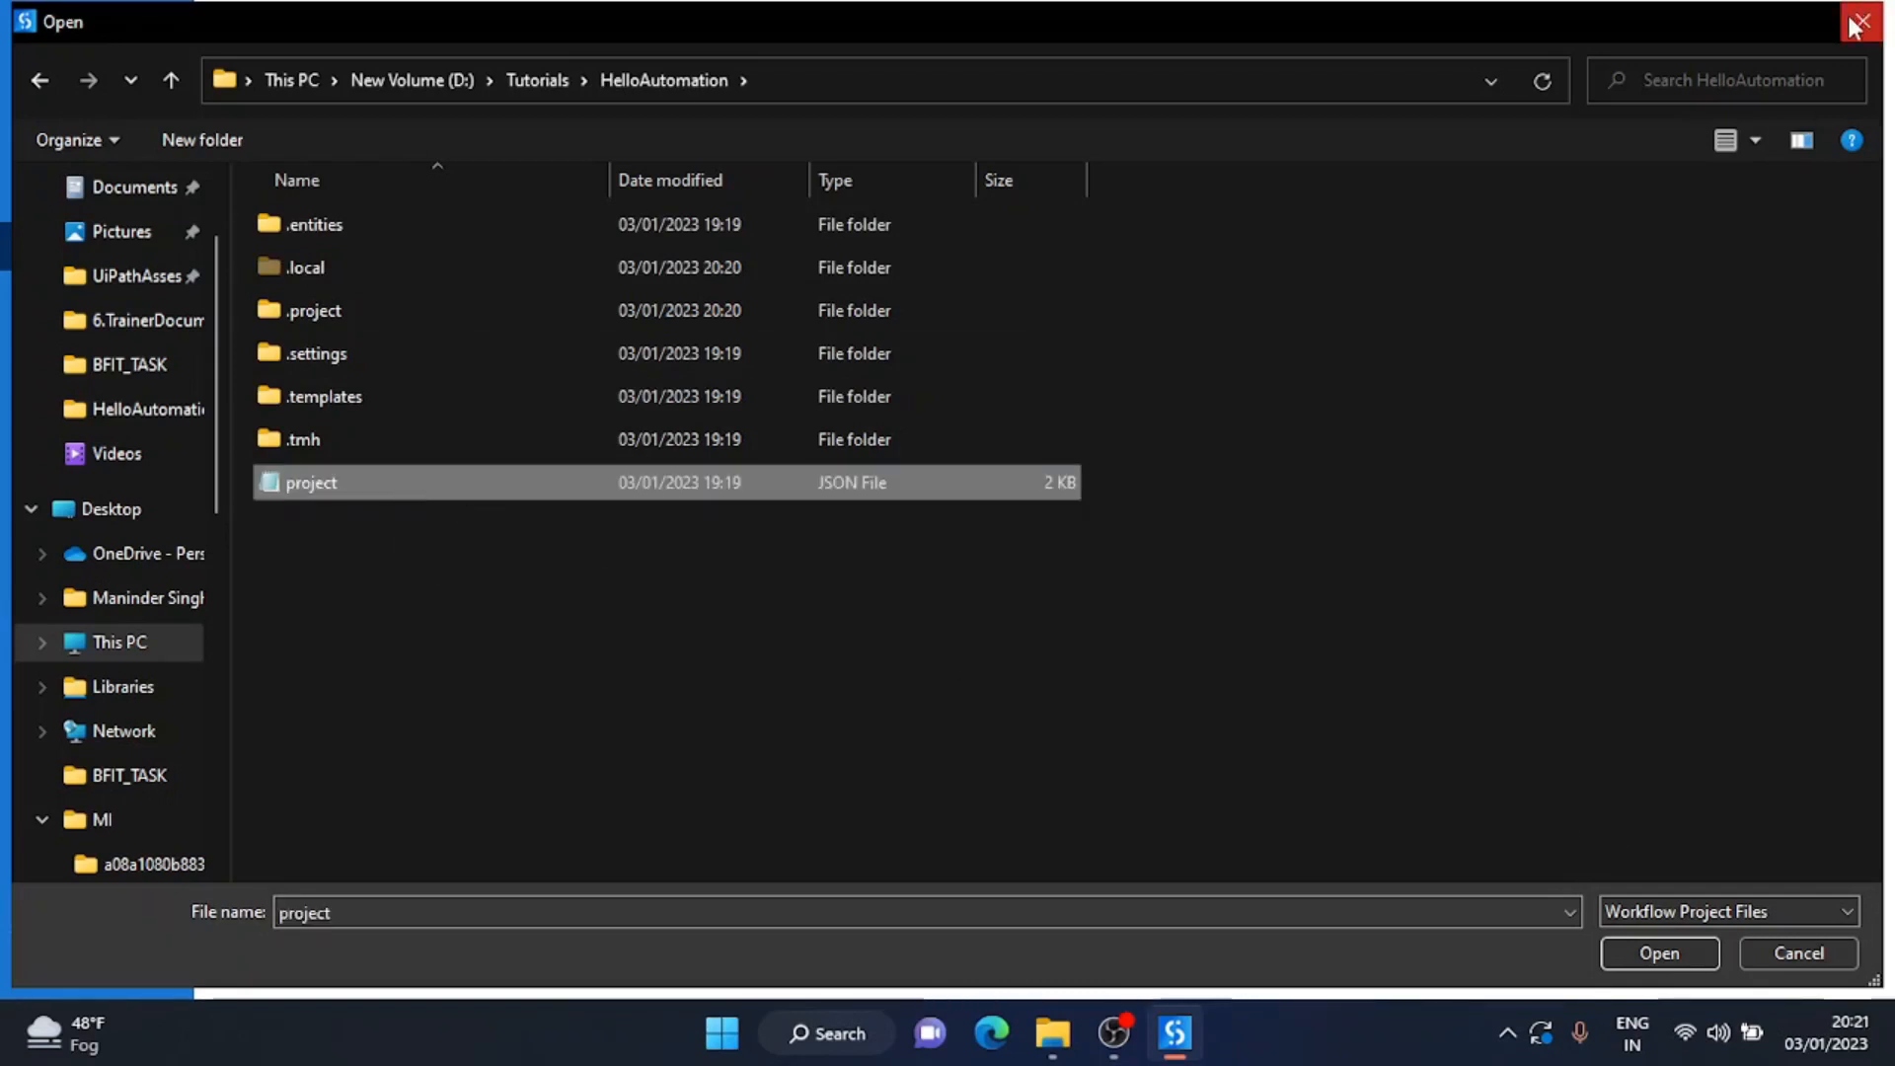
{"action": "mouse_move", "coordinate": [1871, 22]}
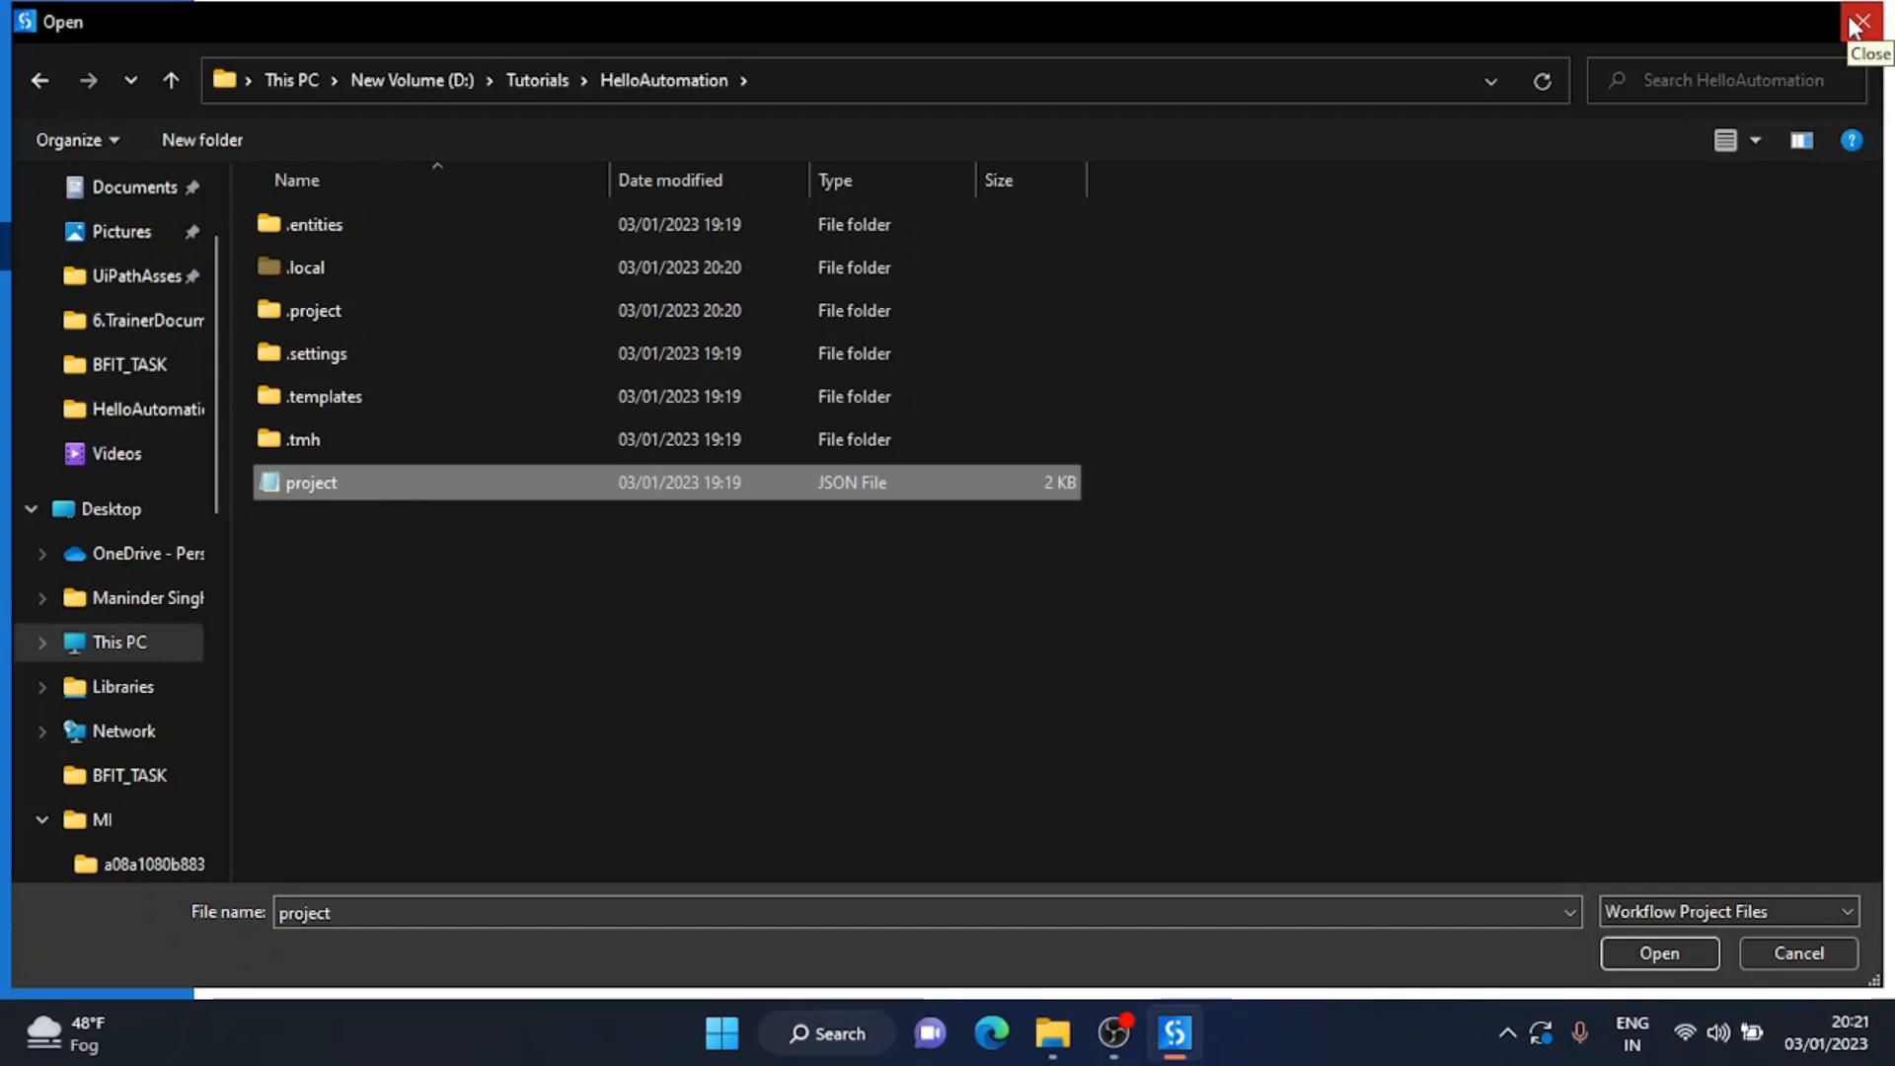
{"action": "left_click", "coordinate": [1871, 20]}
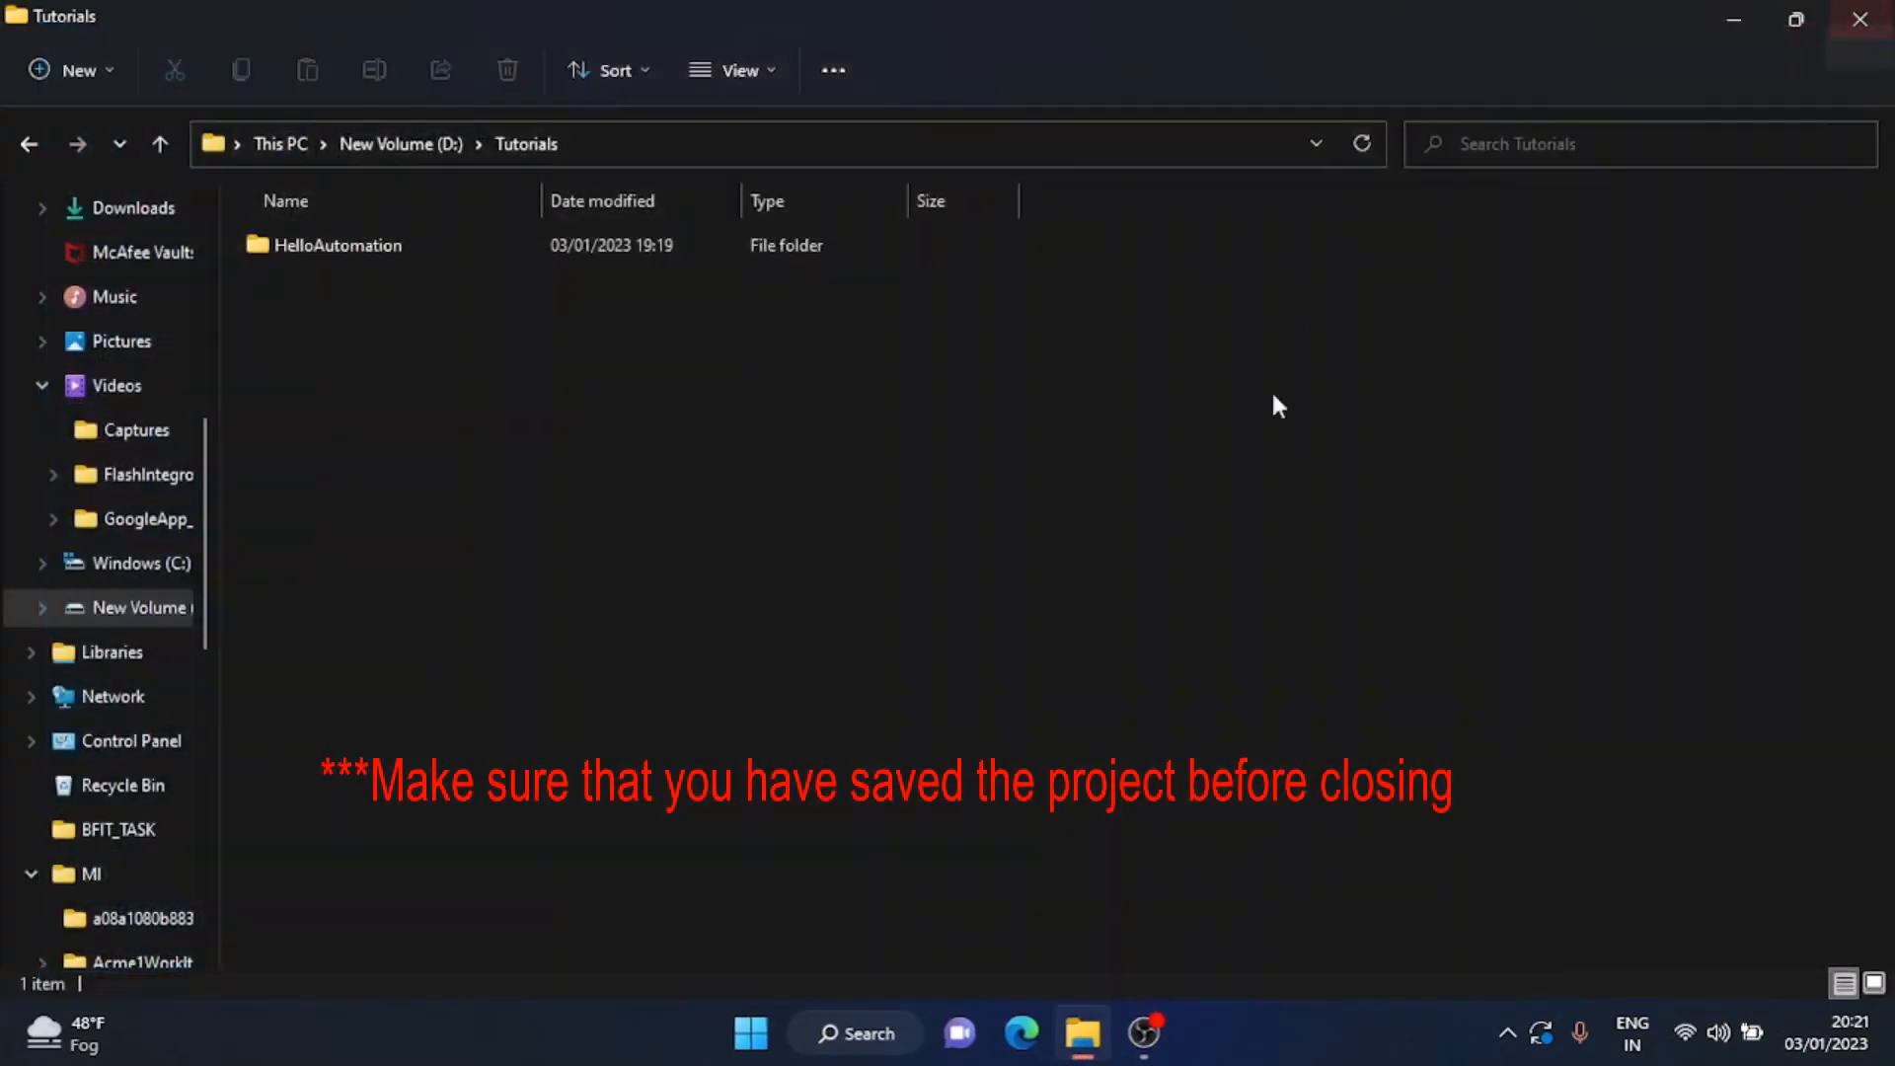
{"action": "mouse_move", "coordinate": [1134, 699]}
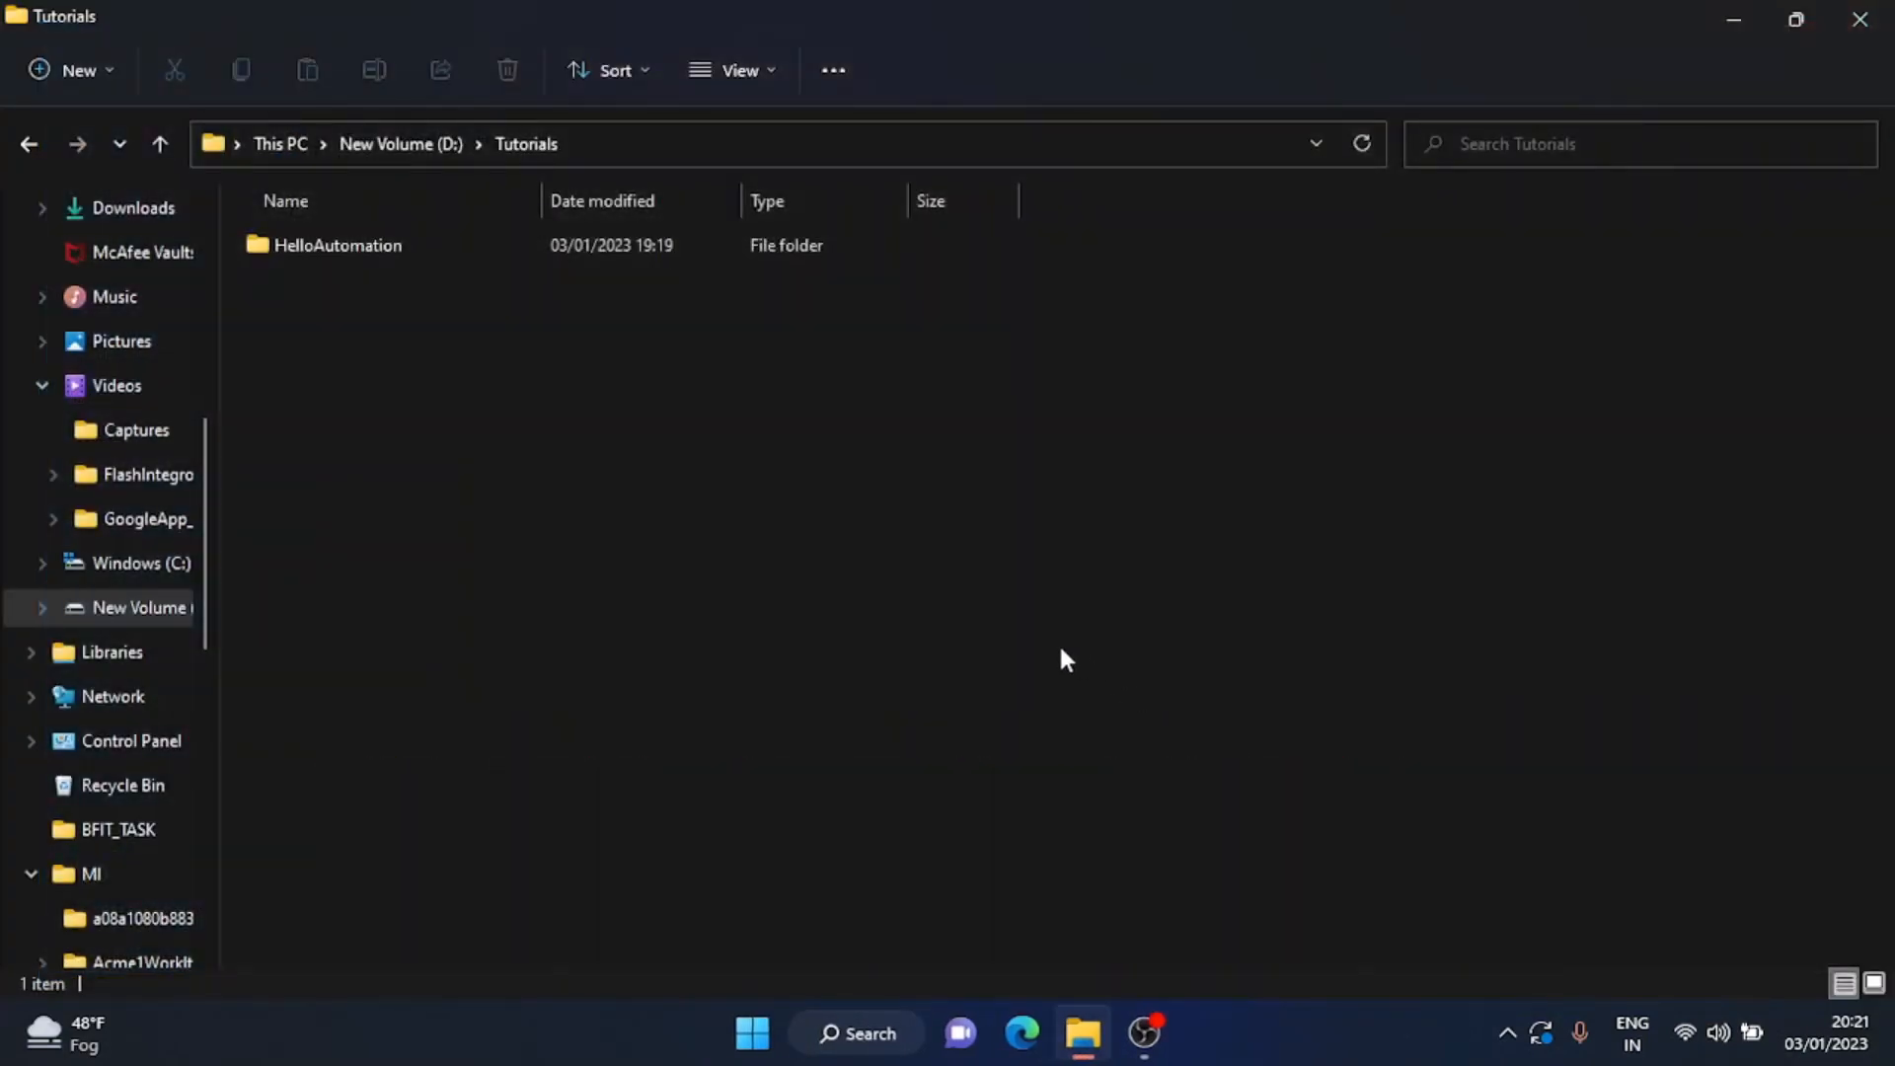
Open Main.xaml from the HelloAutomation folder in File Explorer.
{"action": "double_click", "coordinate": [335, 246]}
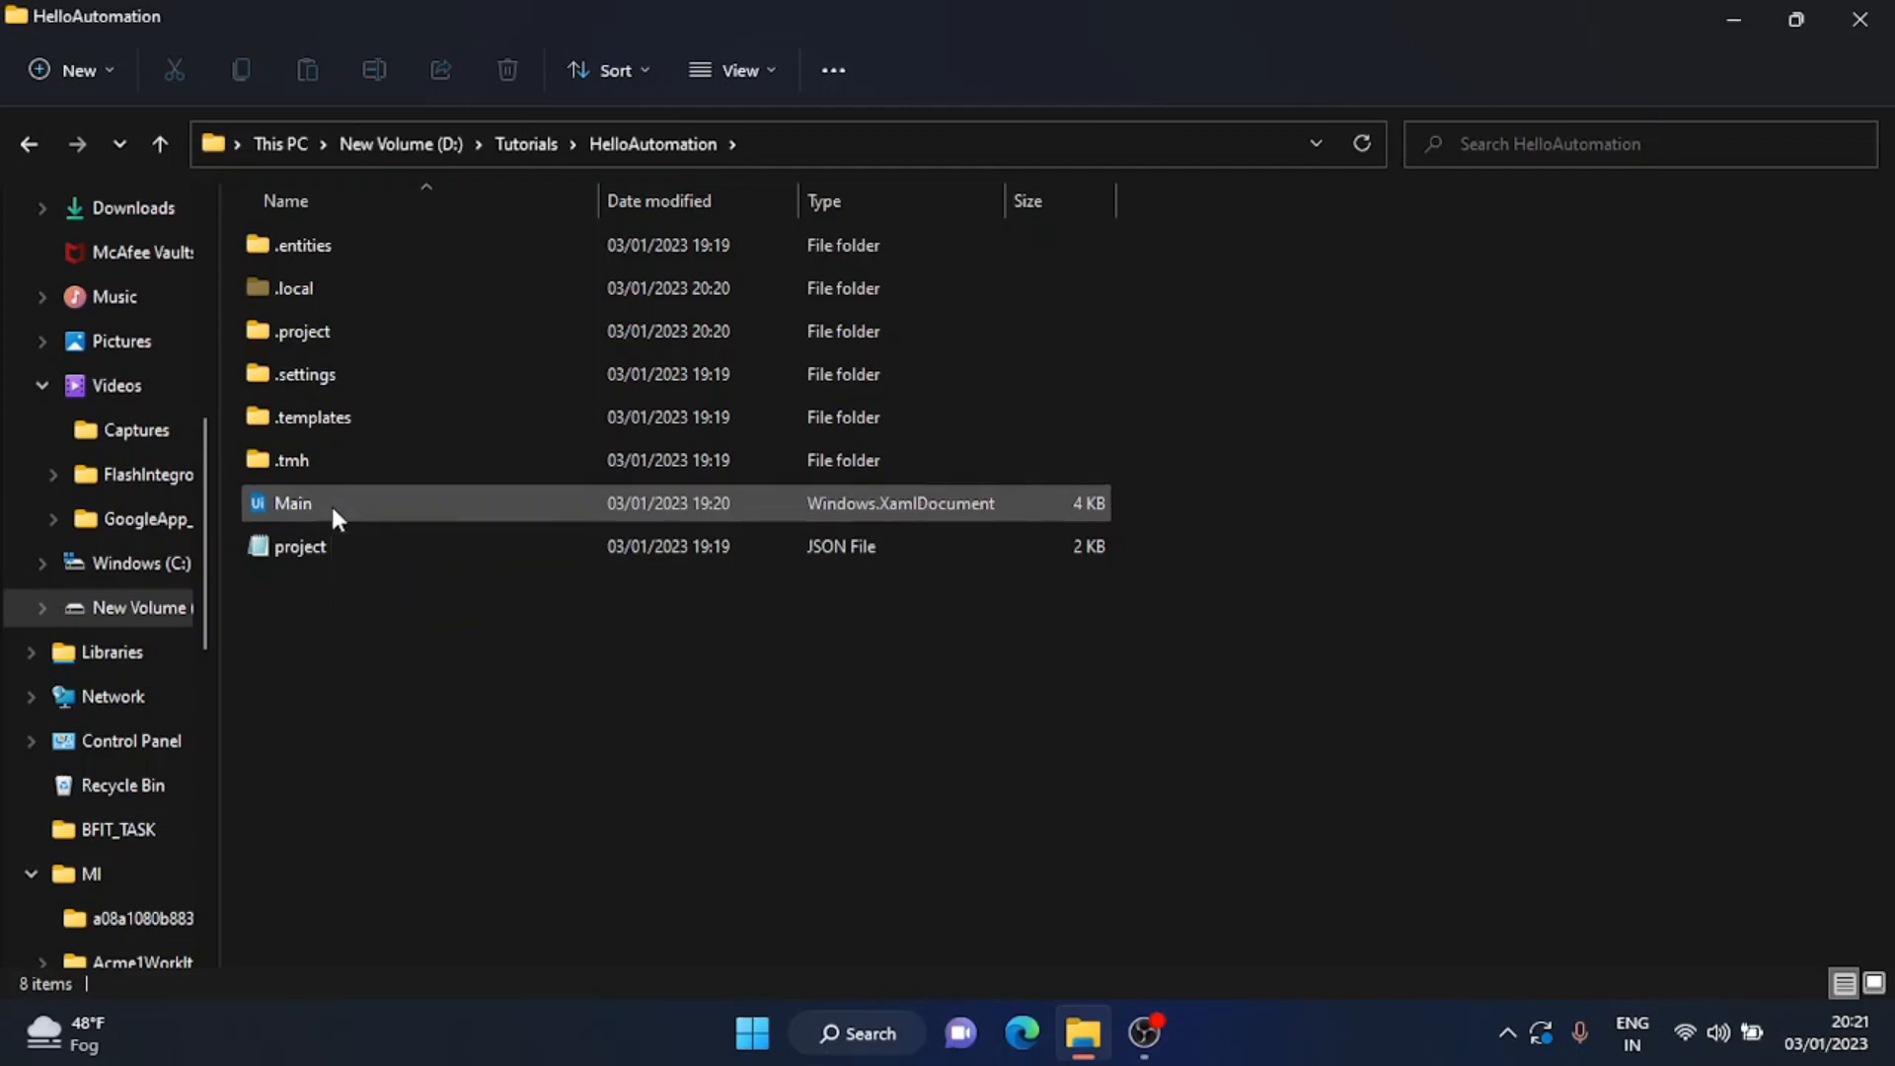
{"action": "double_click", "coordinate": [291, 502]}
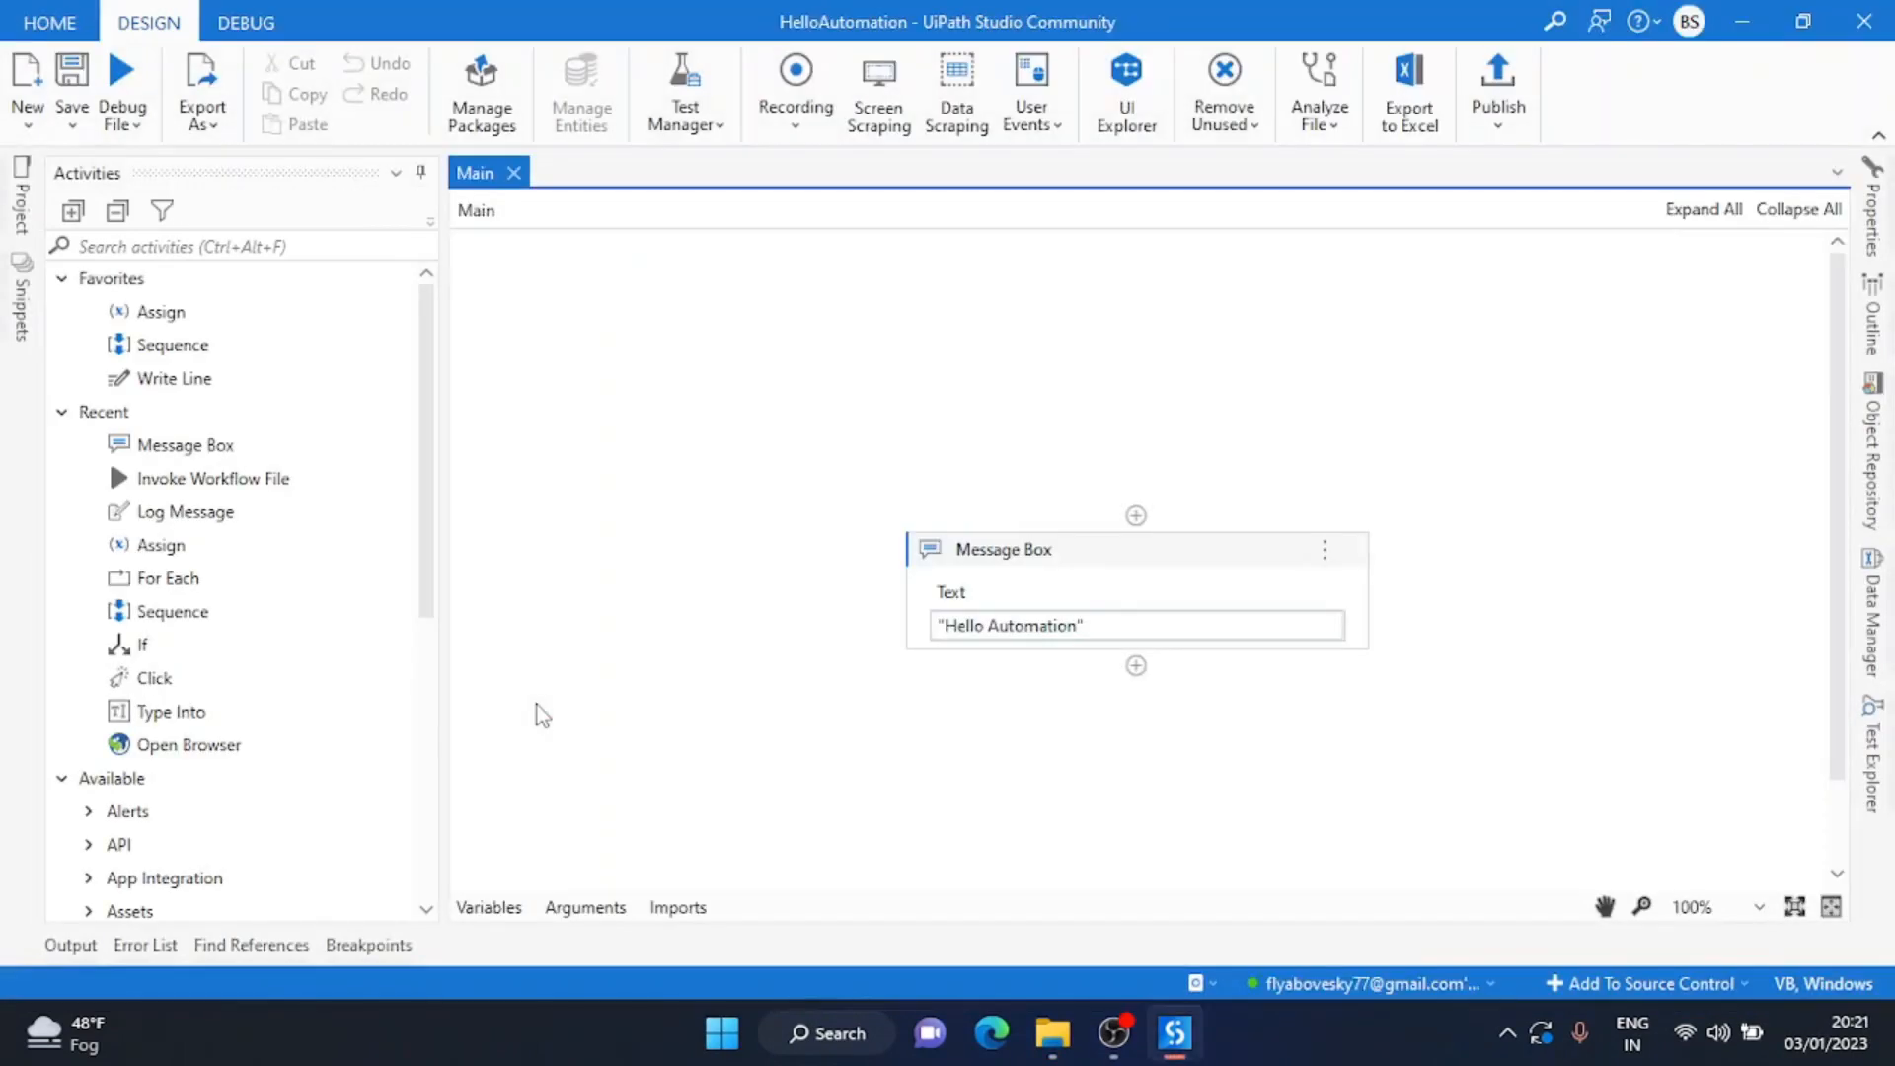
Select the 'Hello Automation' Message Box activity in the Main workflow designer.
{"action": "left_click", "coordinate": [1002, 549]}
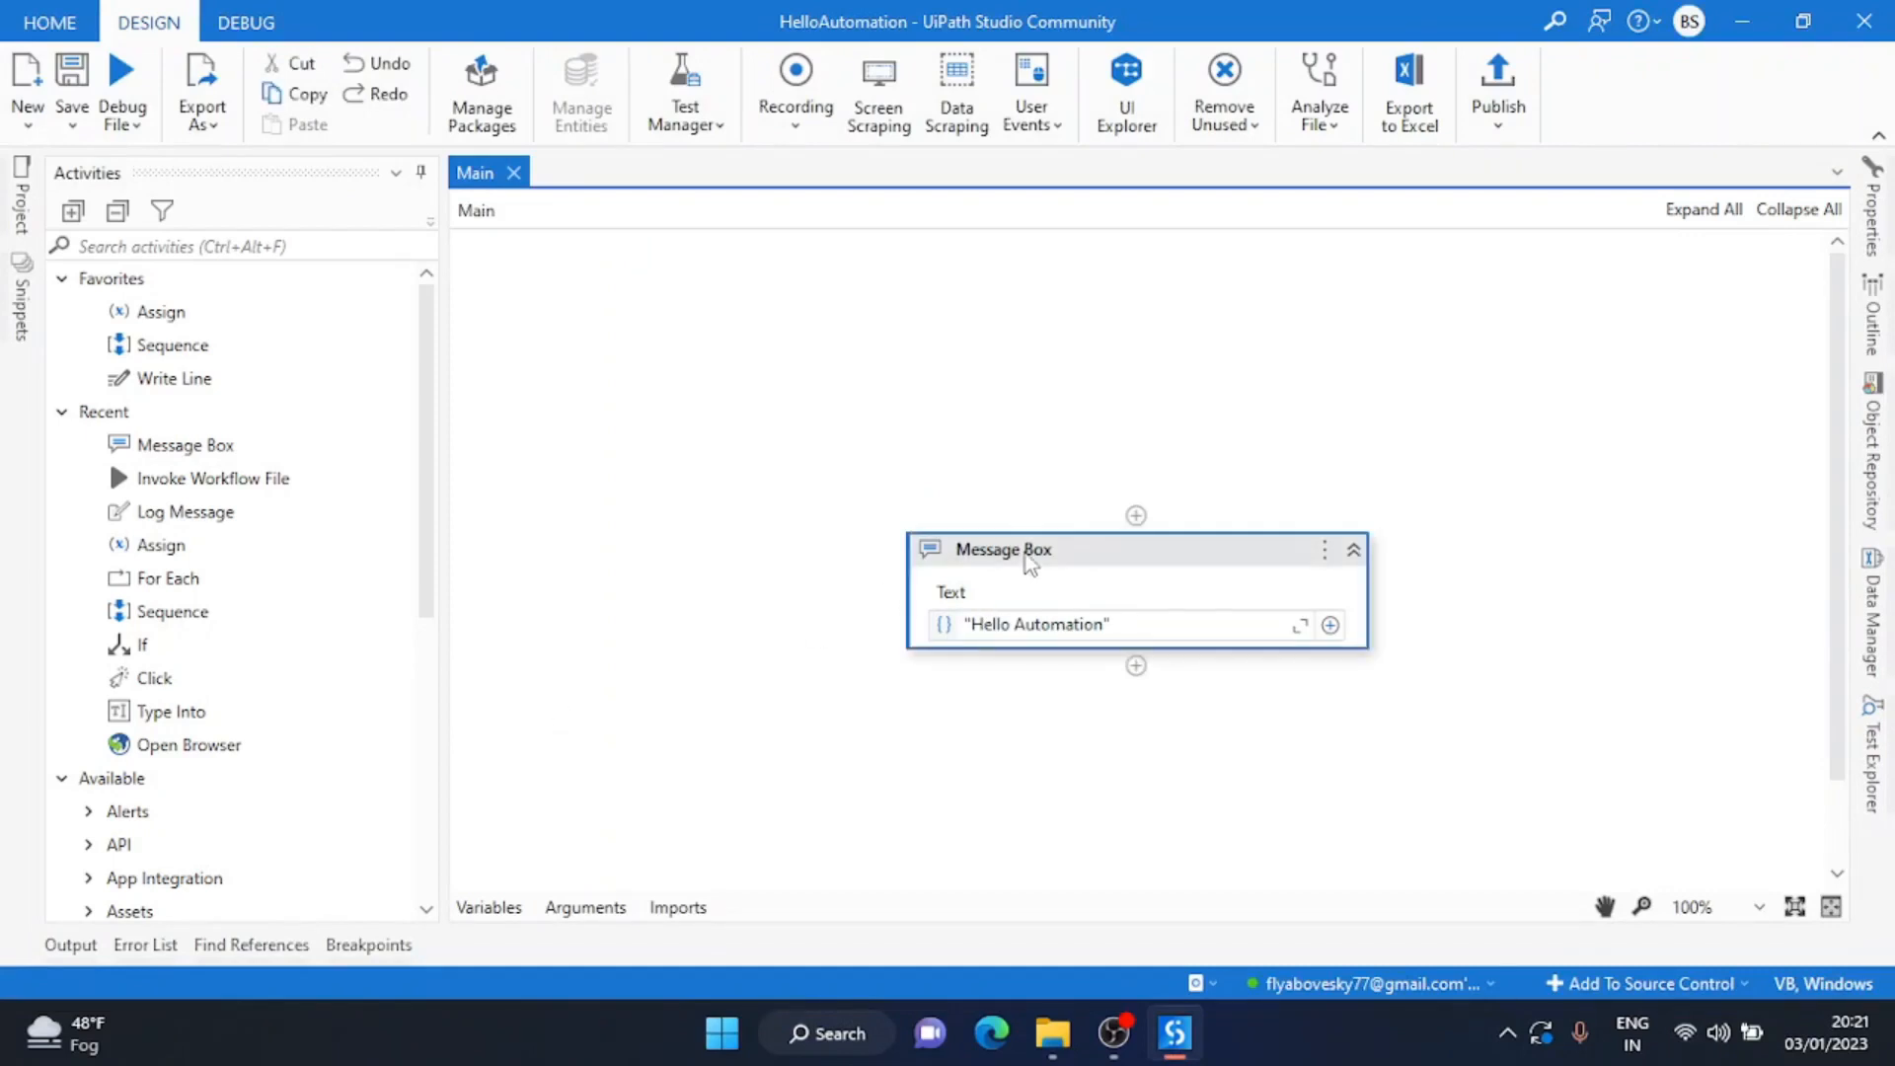
{"action": "mouse_move", "coordinate": [806, 383]}
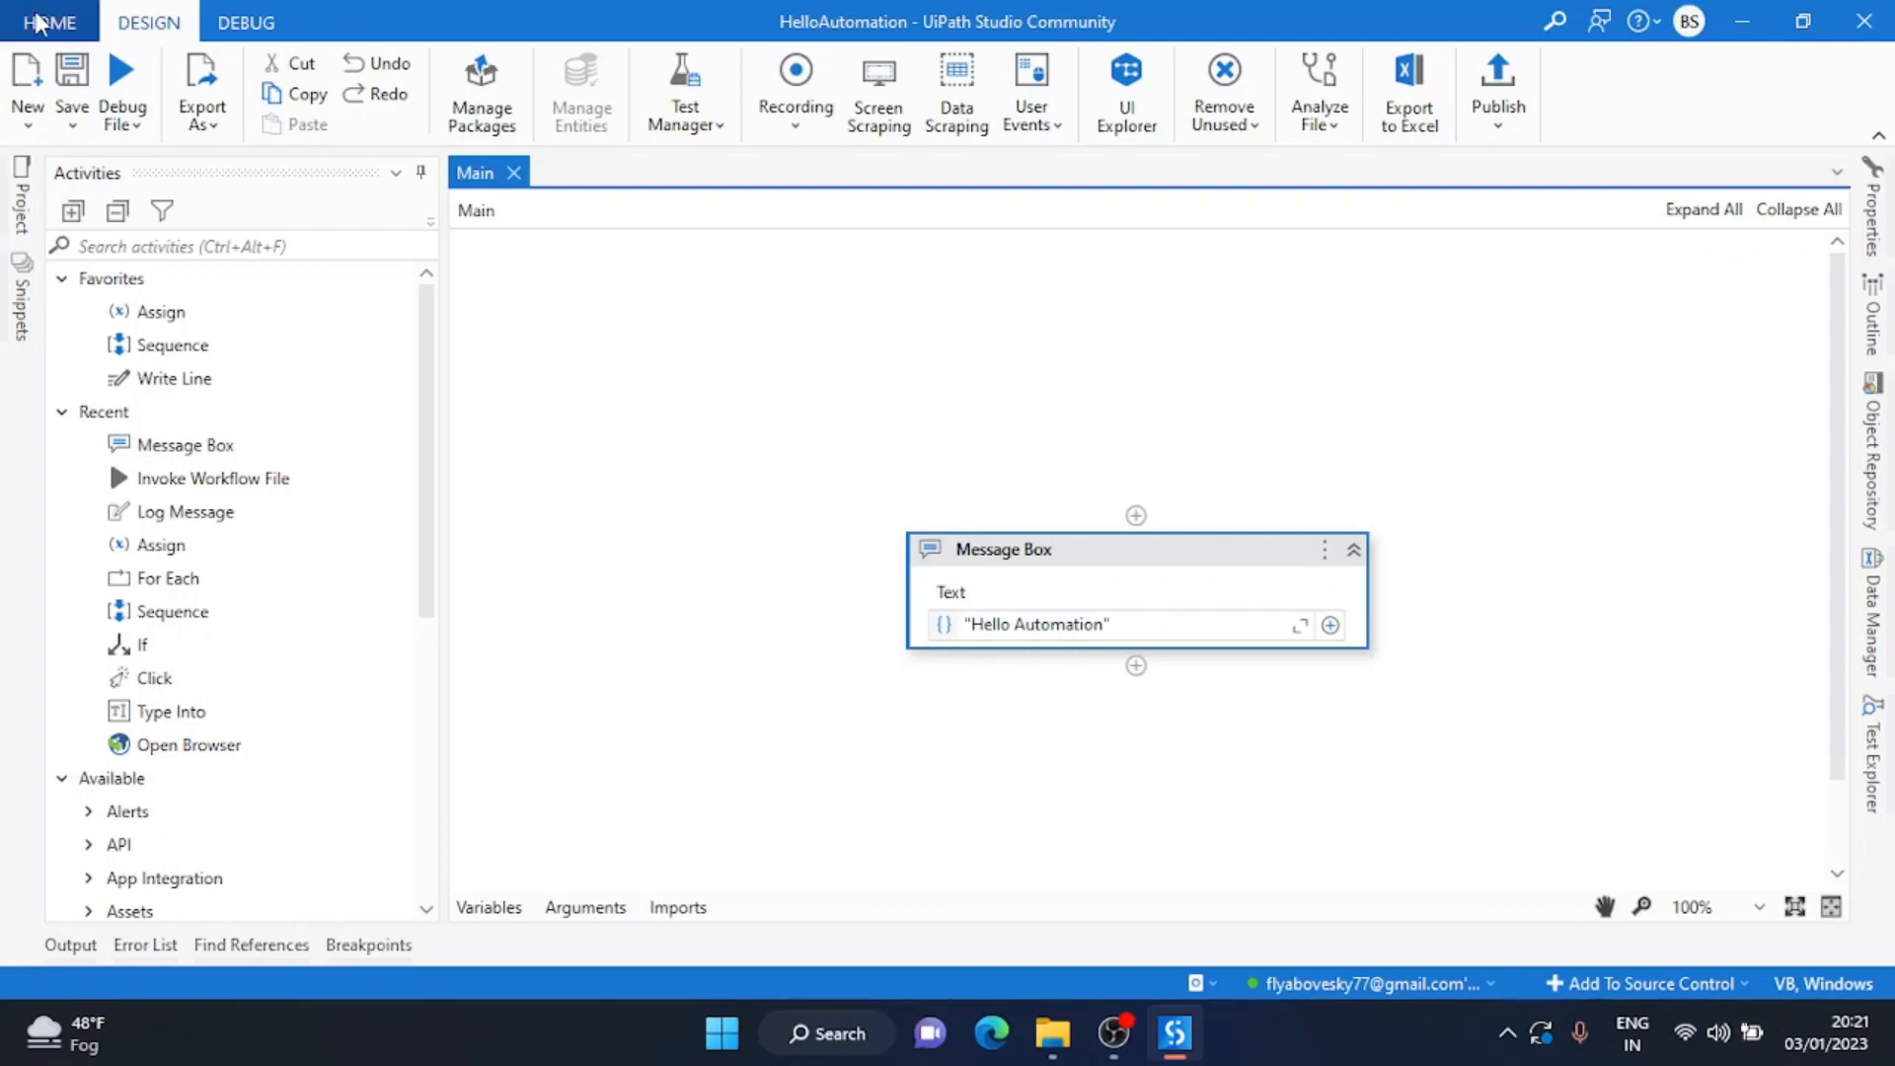
Switch to the HOME tab's backstage view with HelloAutomation still open.
{"action": "left_click", "coordinate": [50, 21]}
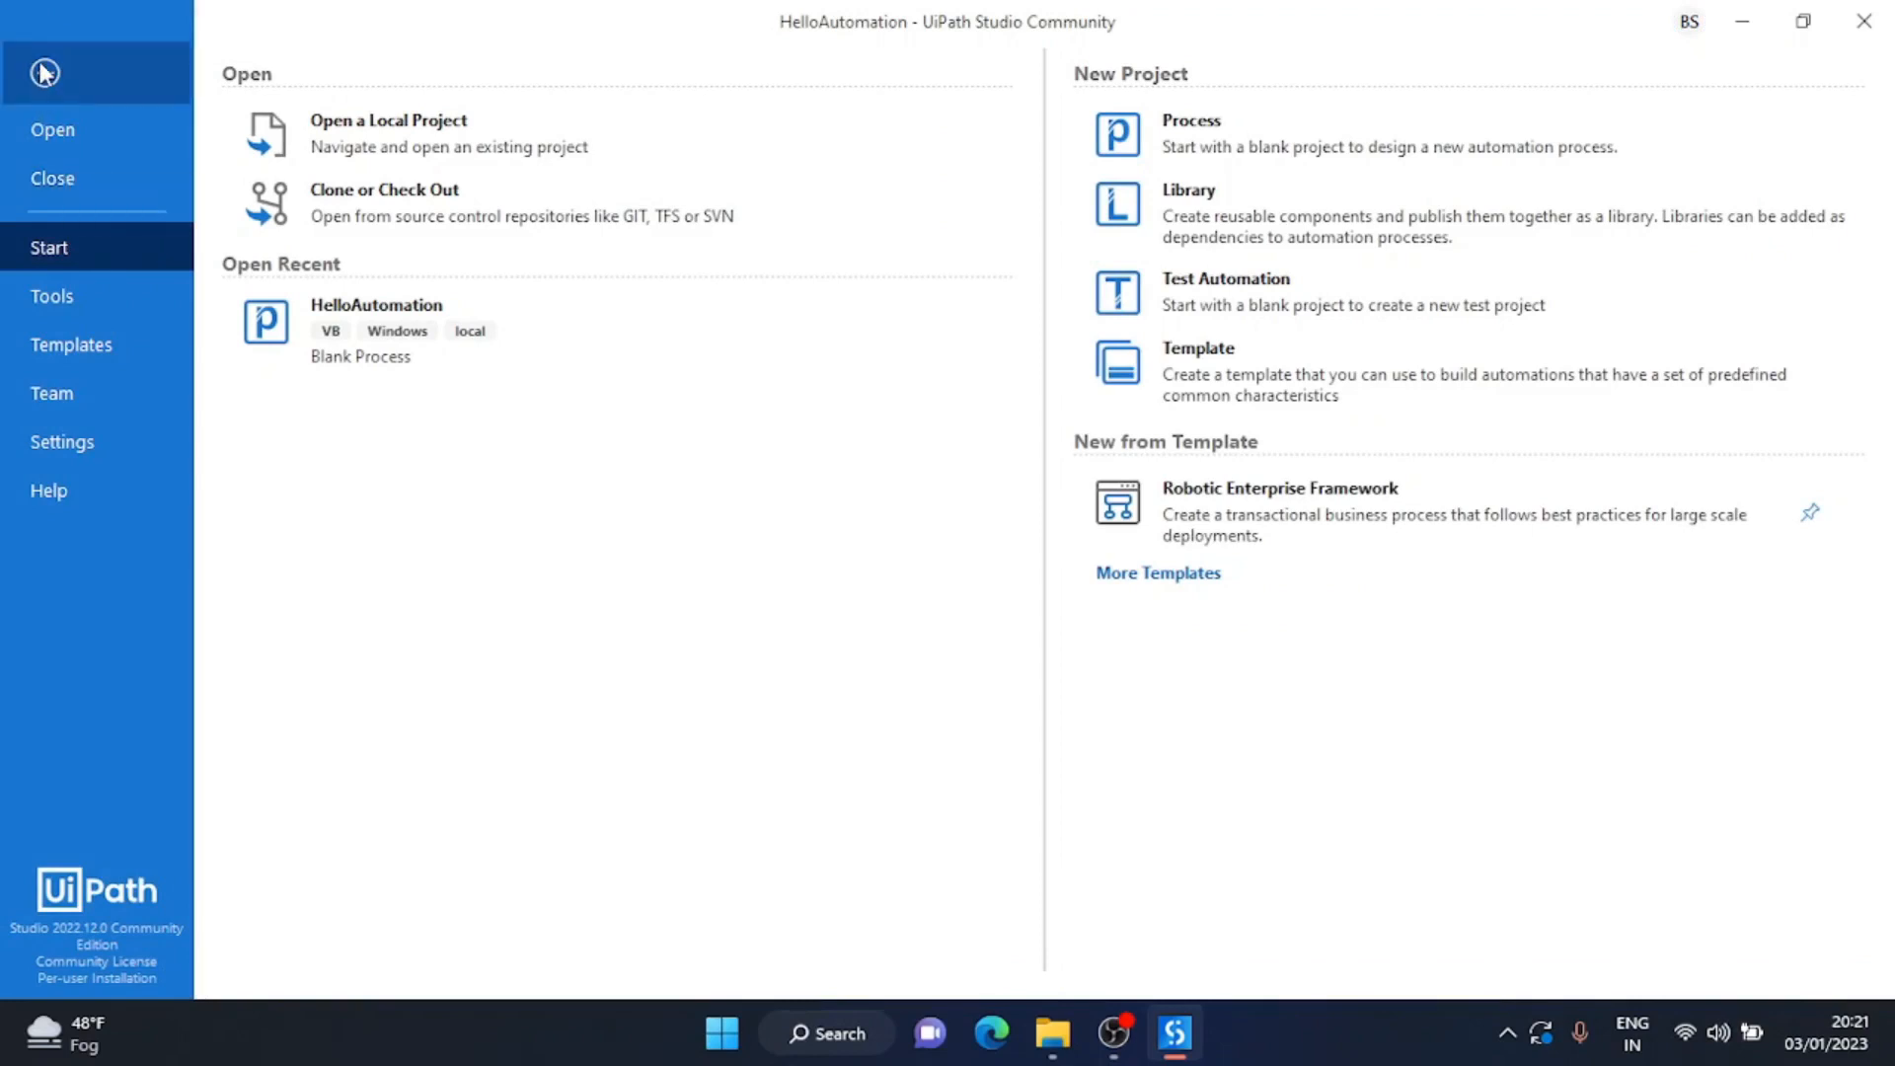
{"action": "mouse_move", "coordinate": [53, 129]}
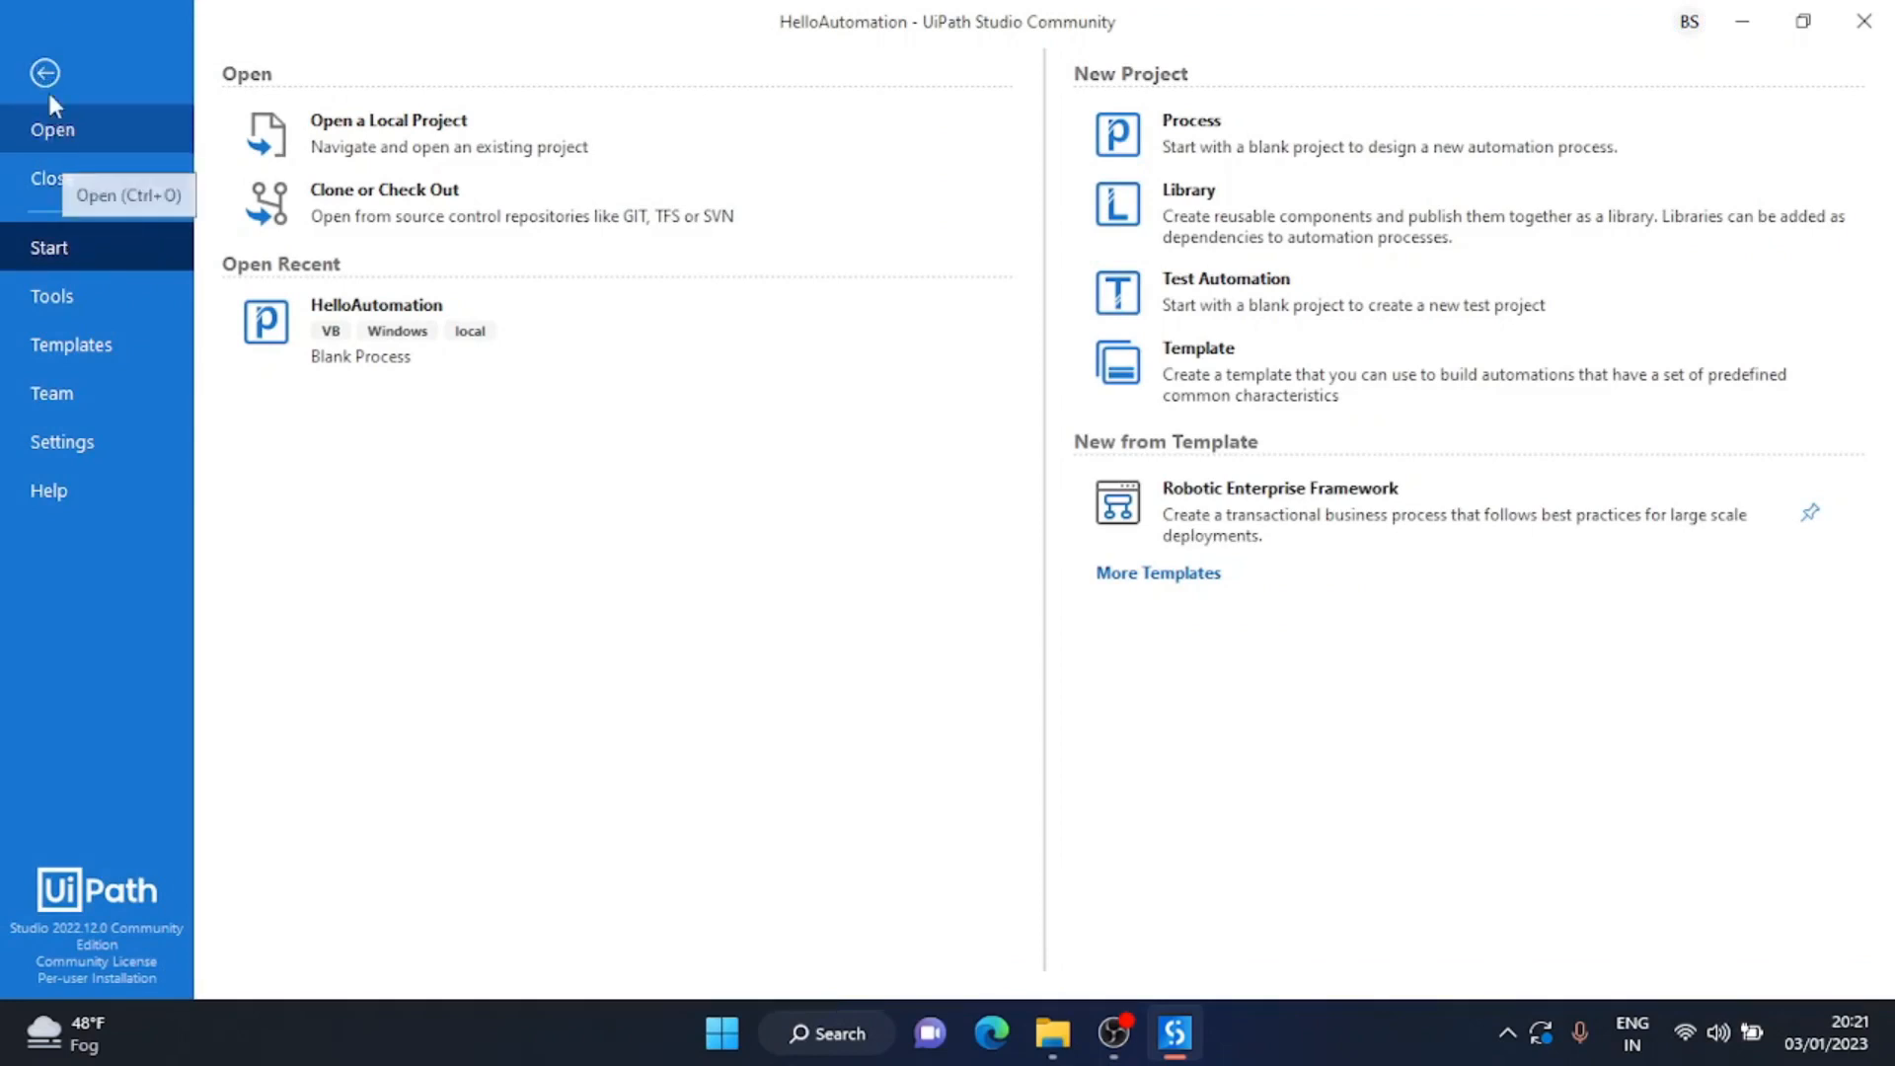